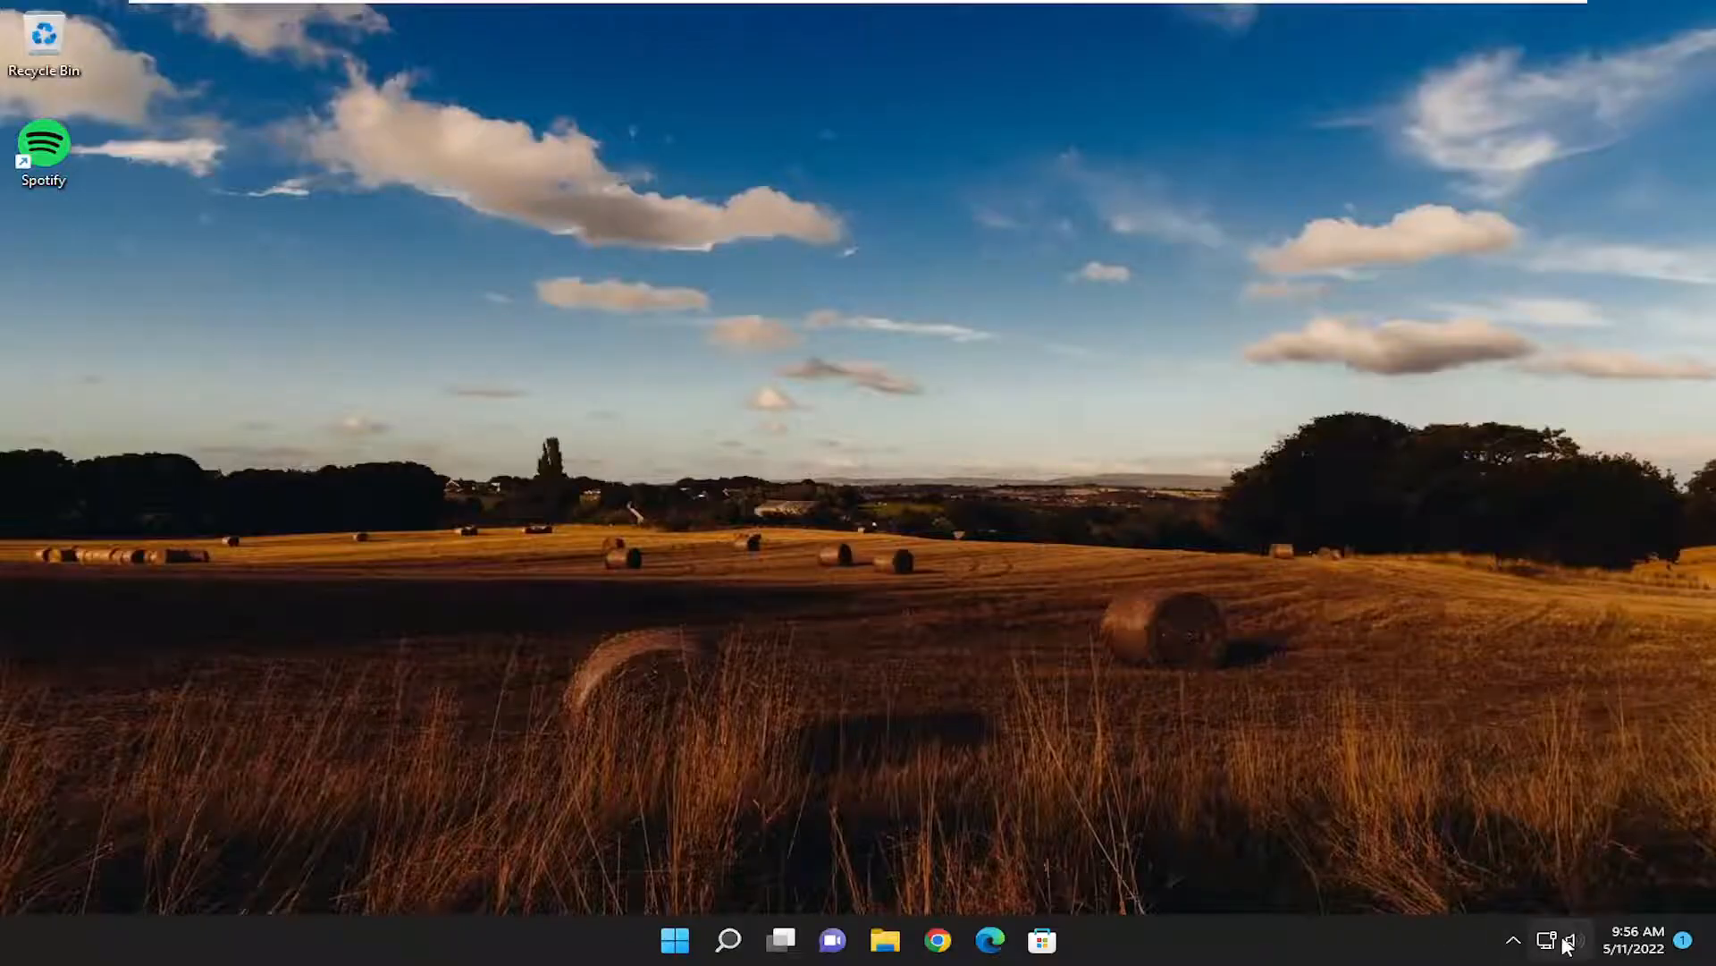
Step: Check in Quick Settings that system volume is muted at 0, then bring up Search
click(1564, 939)
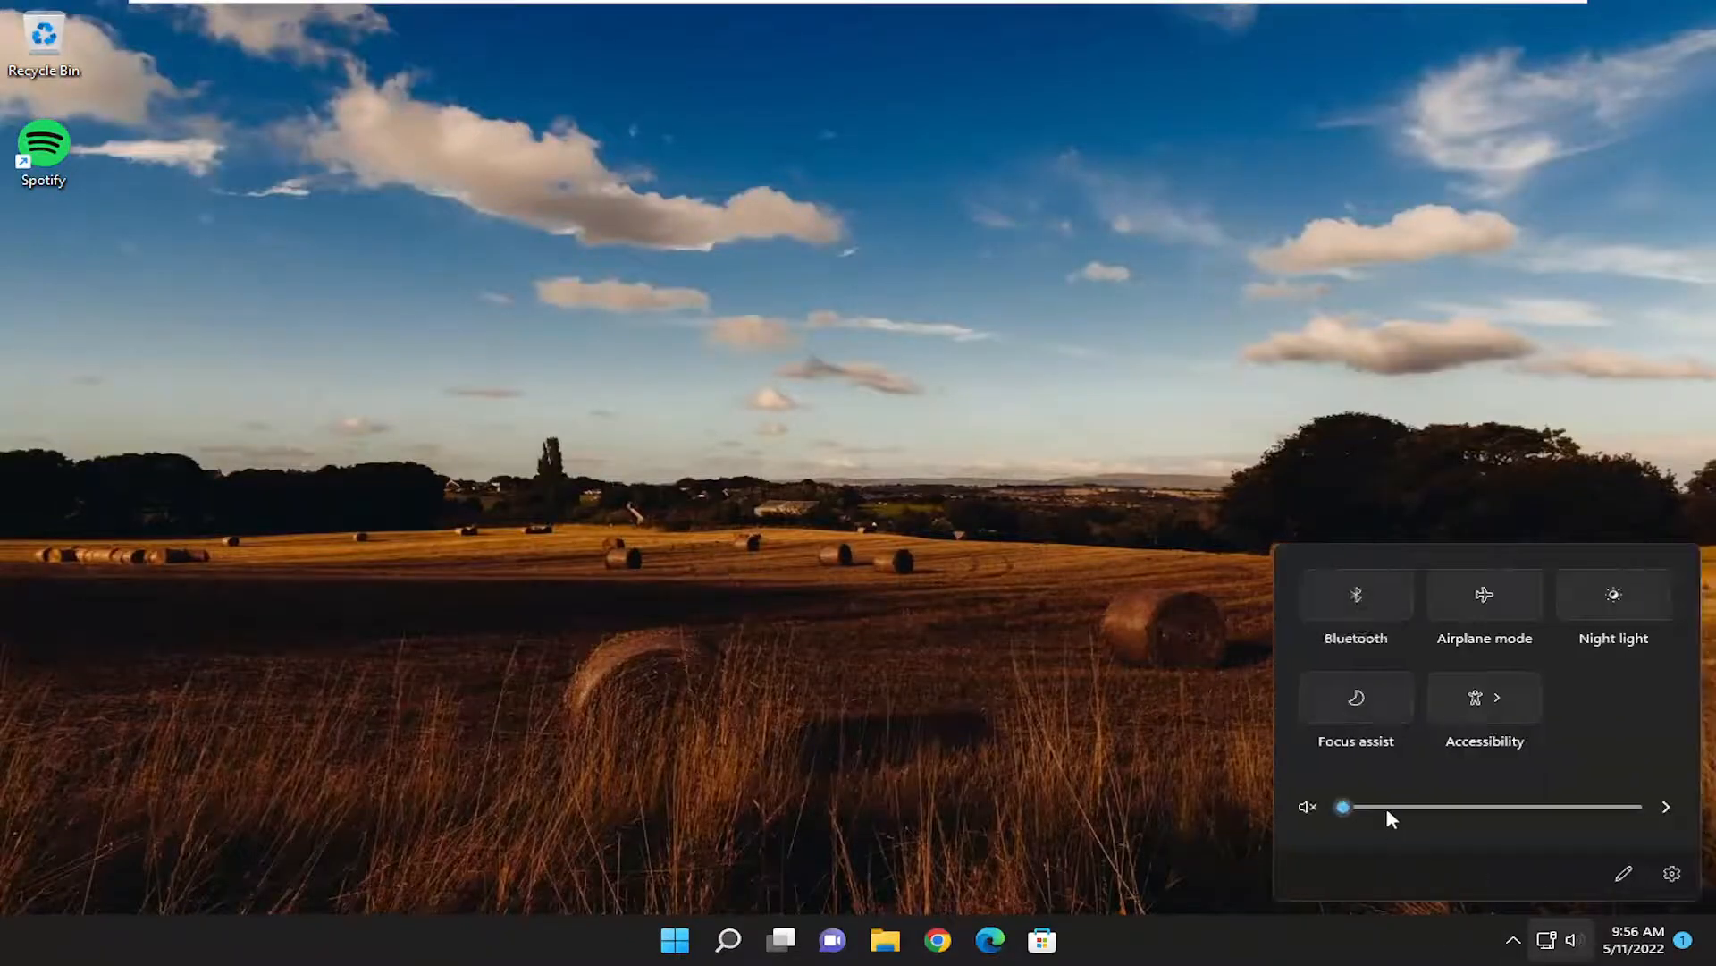
click(1355, 594)
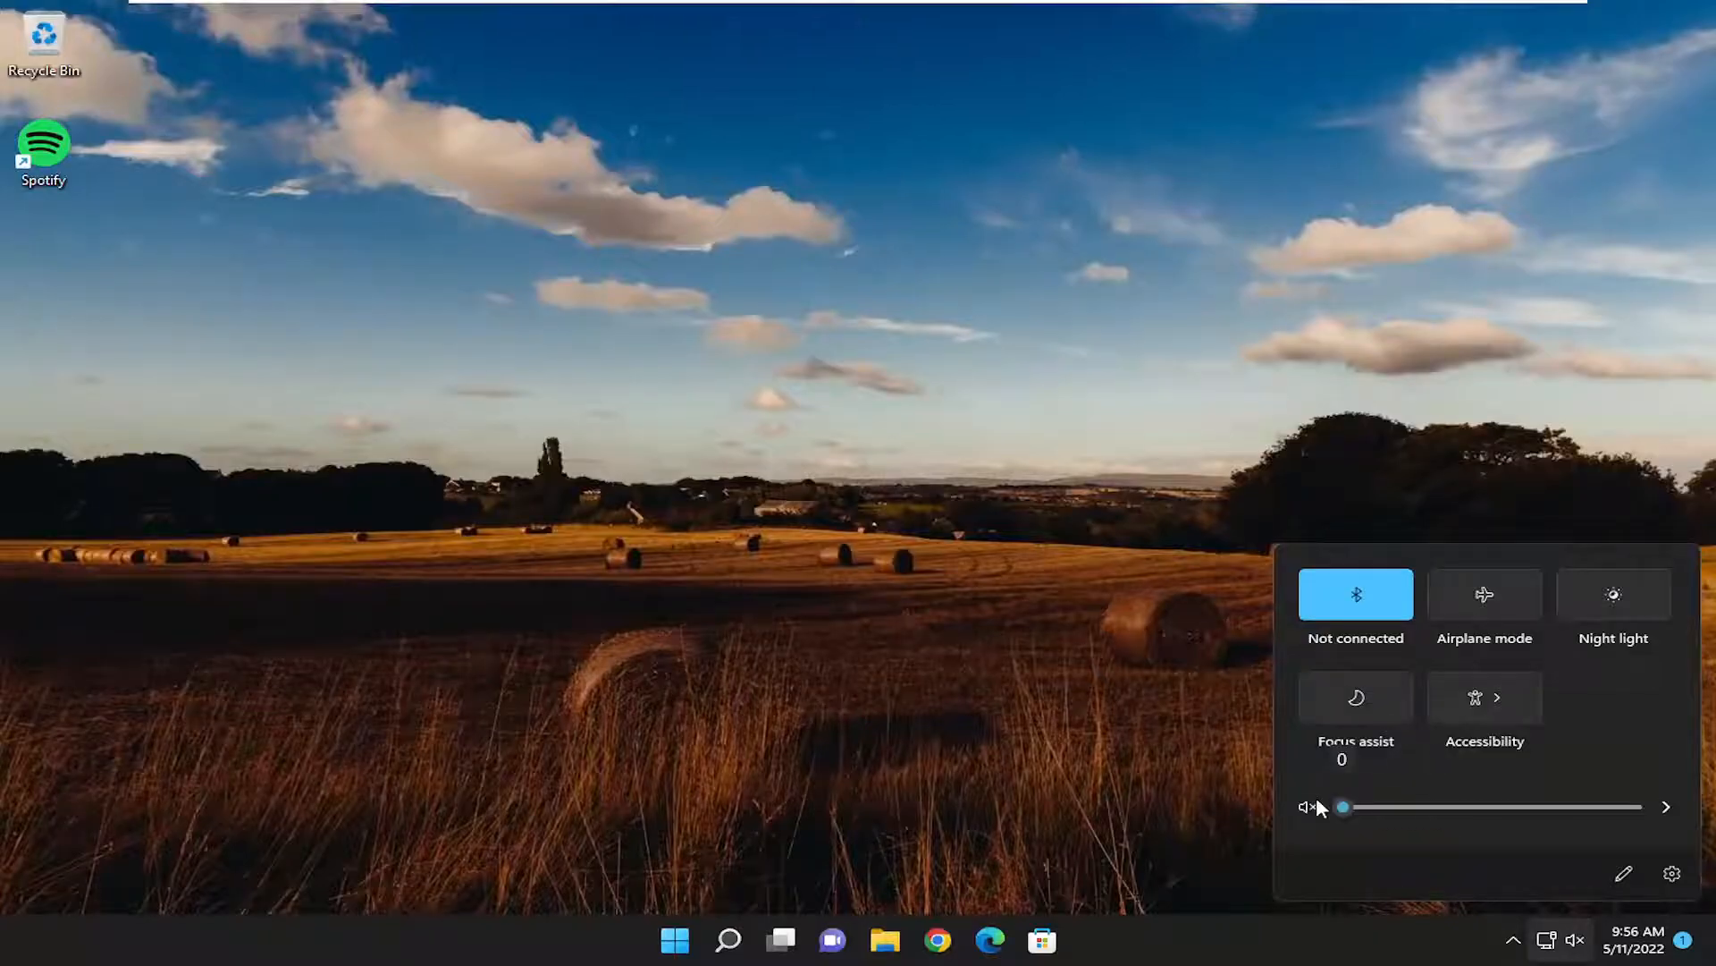
right_click(727, 940)
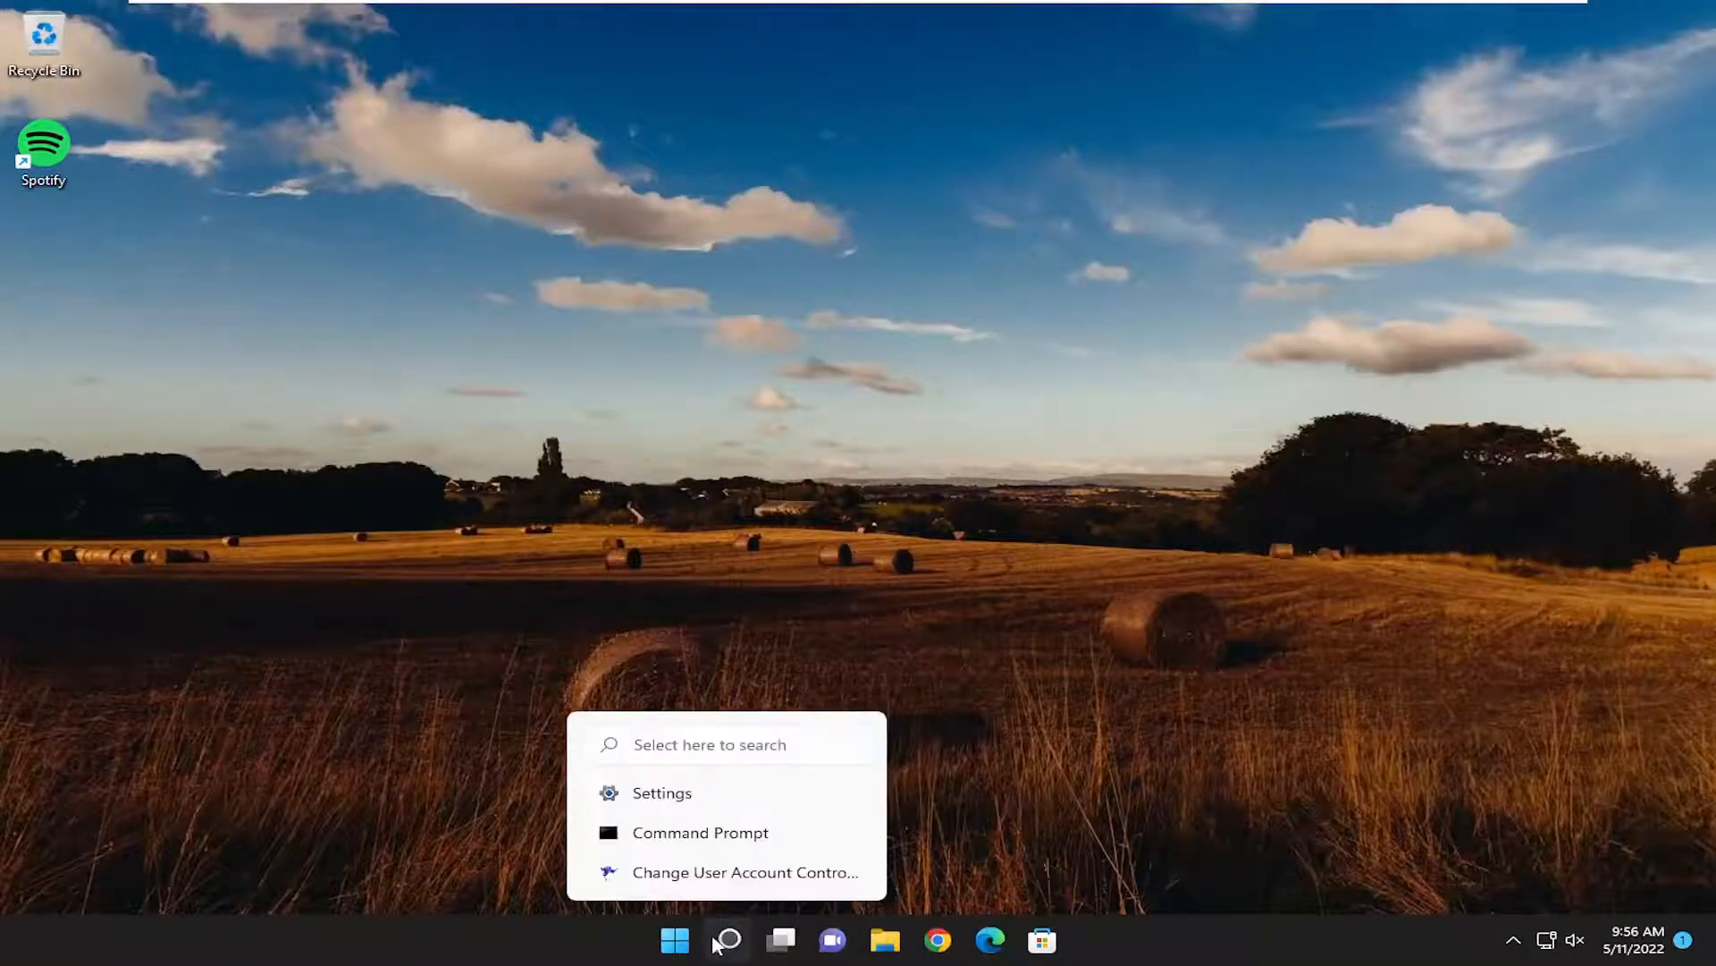
Step: Search 'troubleshoot settings' and open the System > Troubleshoot page
text(troubleshoot settings)
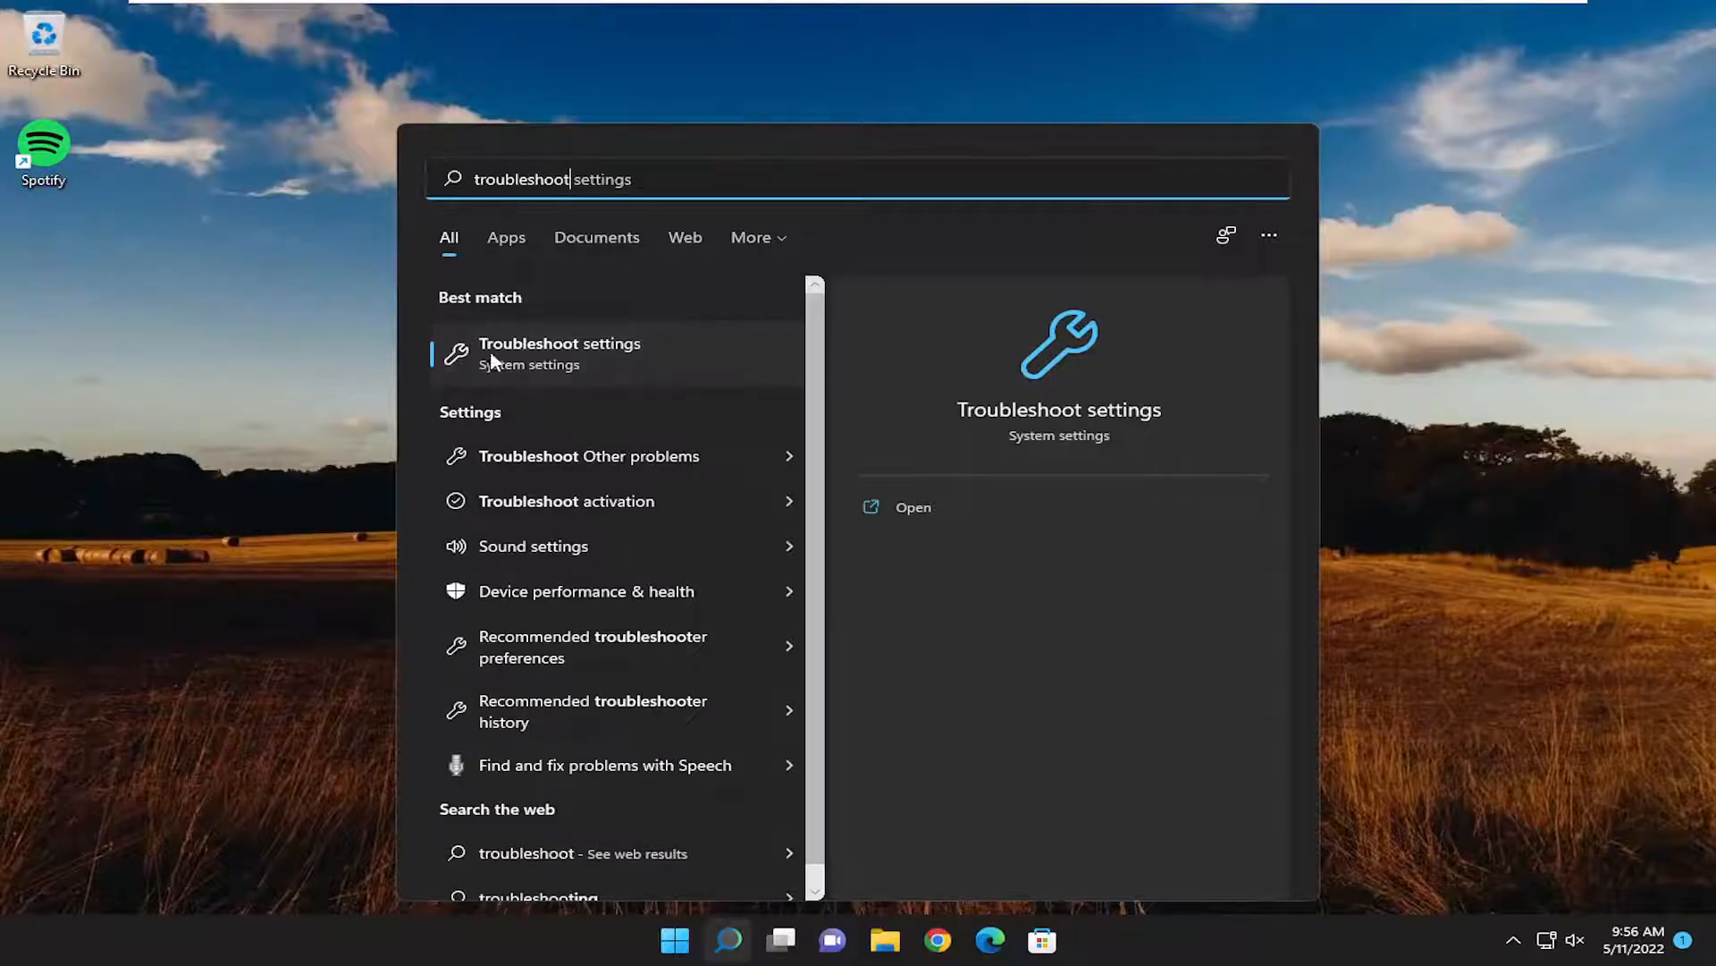
click(559, 353)
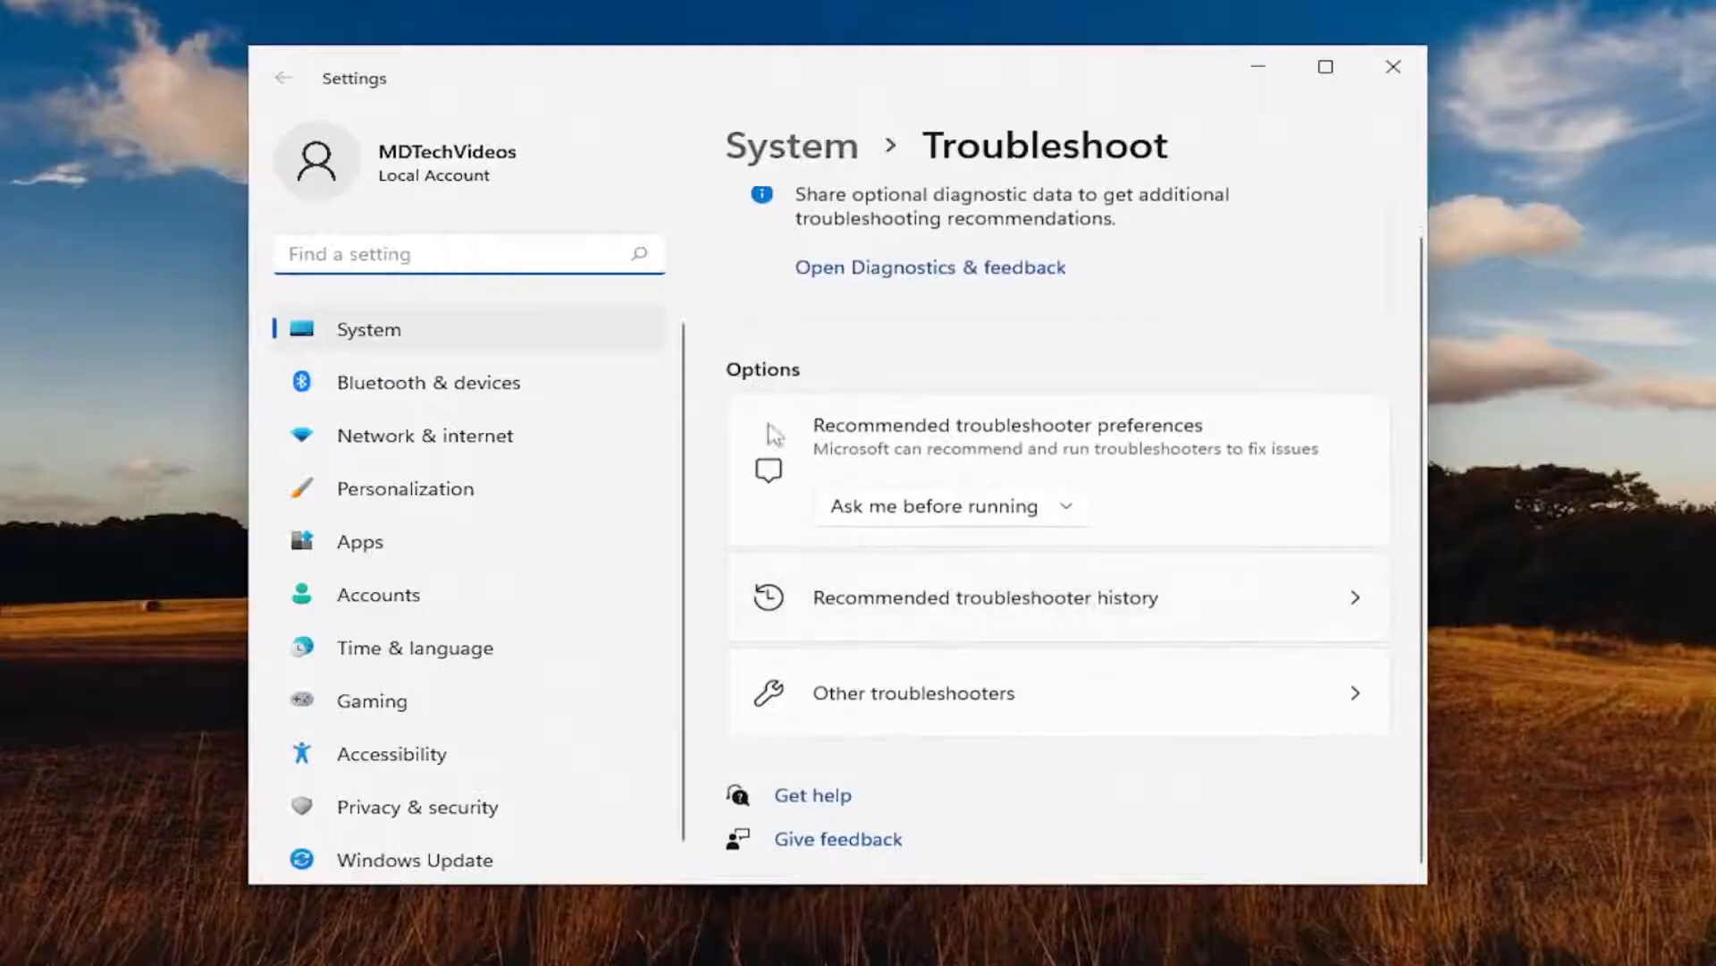
Step: Run the Playing Audio troubleshooter without enhancements, then close it and Settings
click(912, 693)
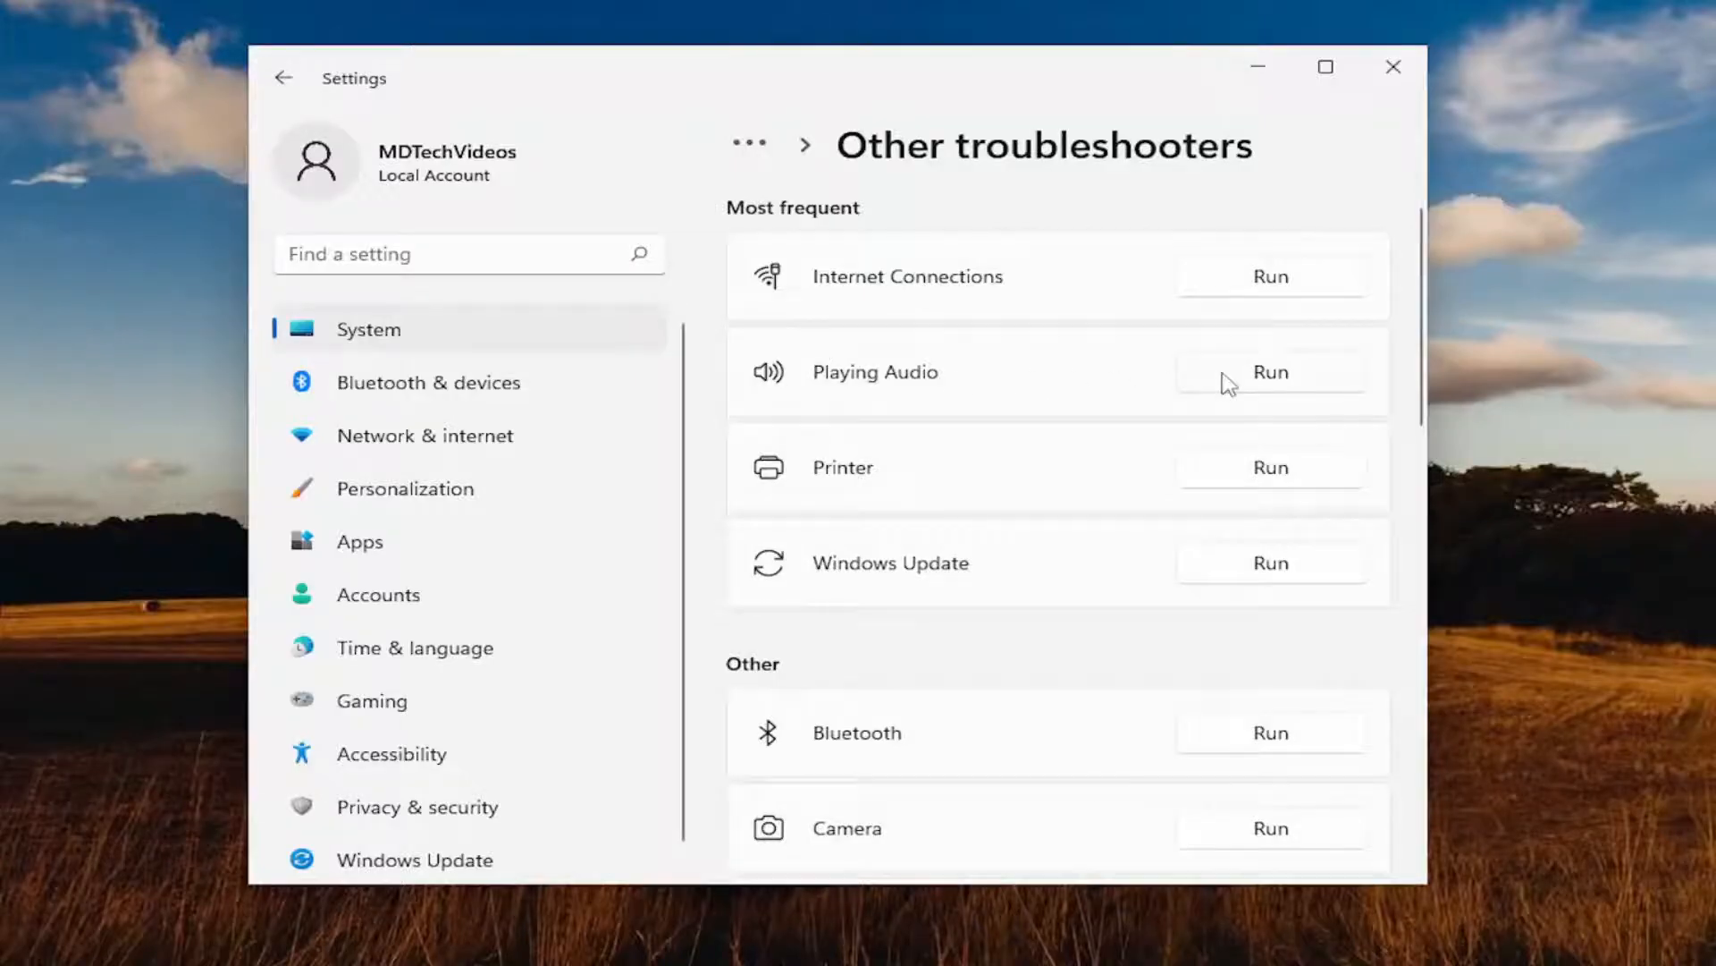
click(1269, 371)
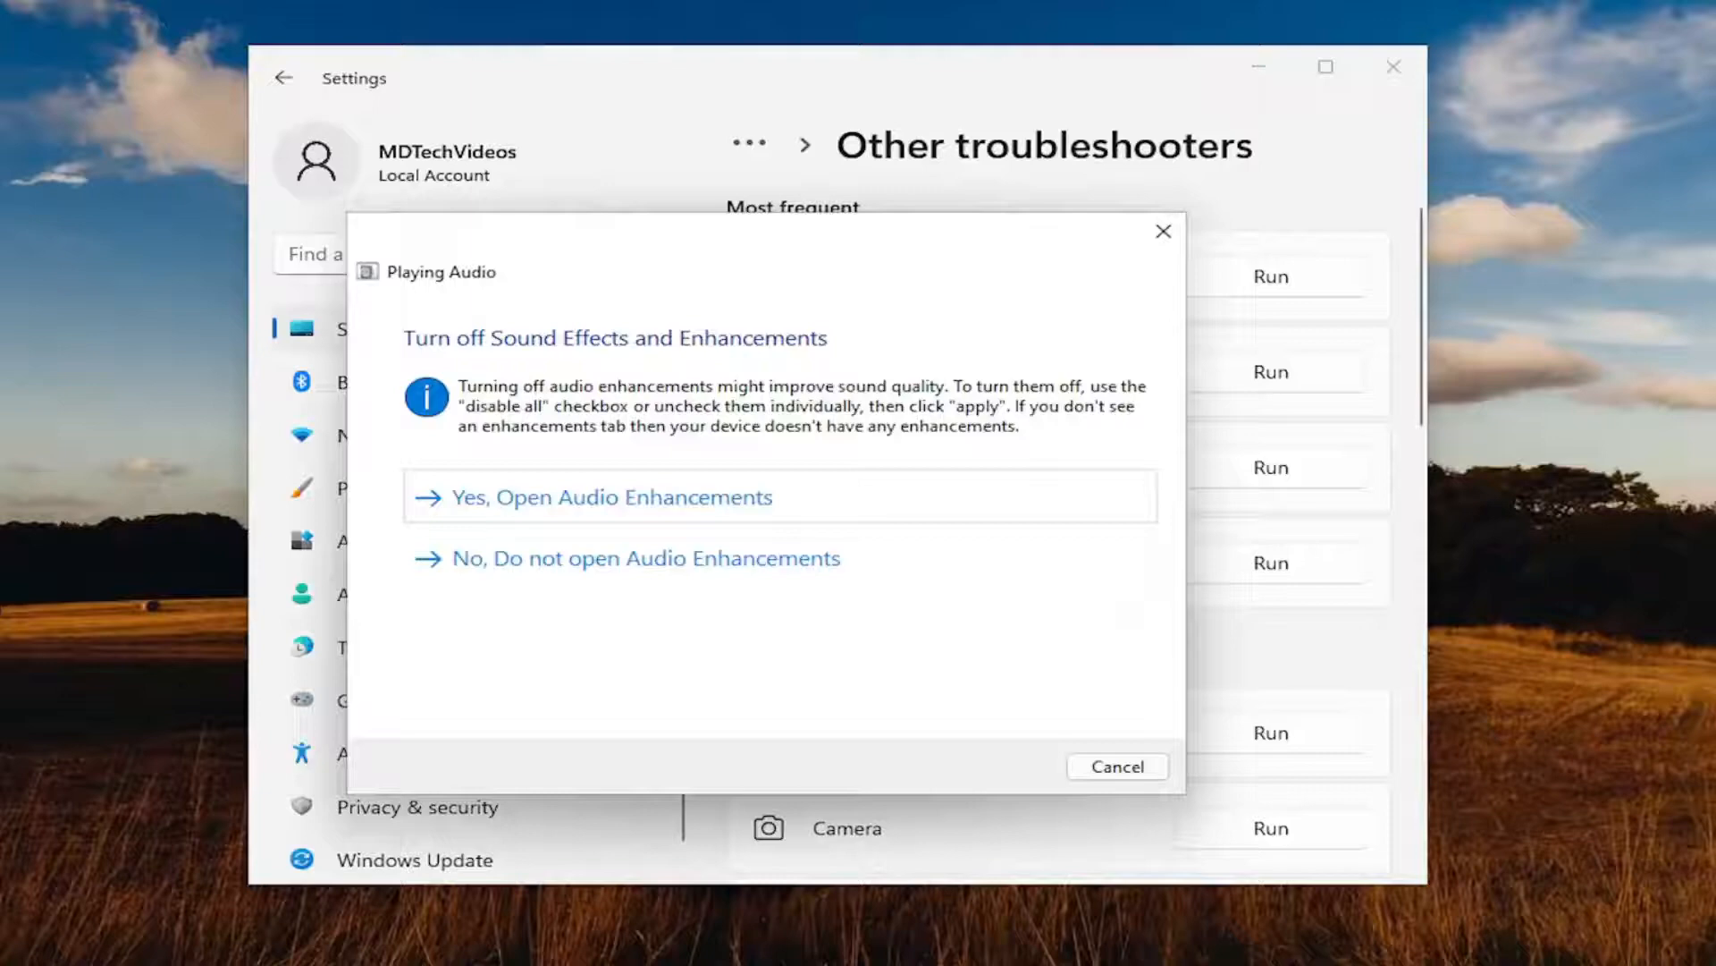
click(610, 496)
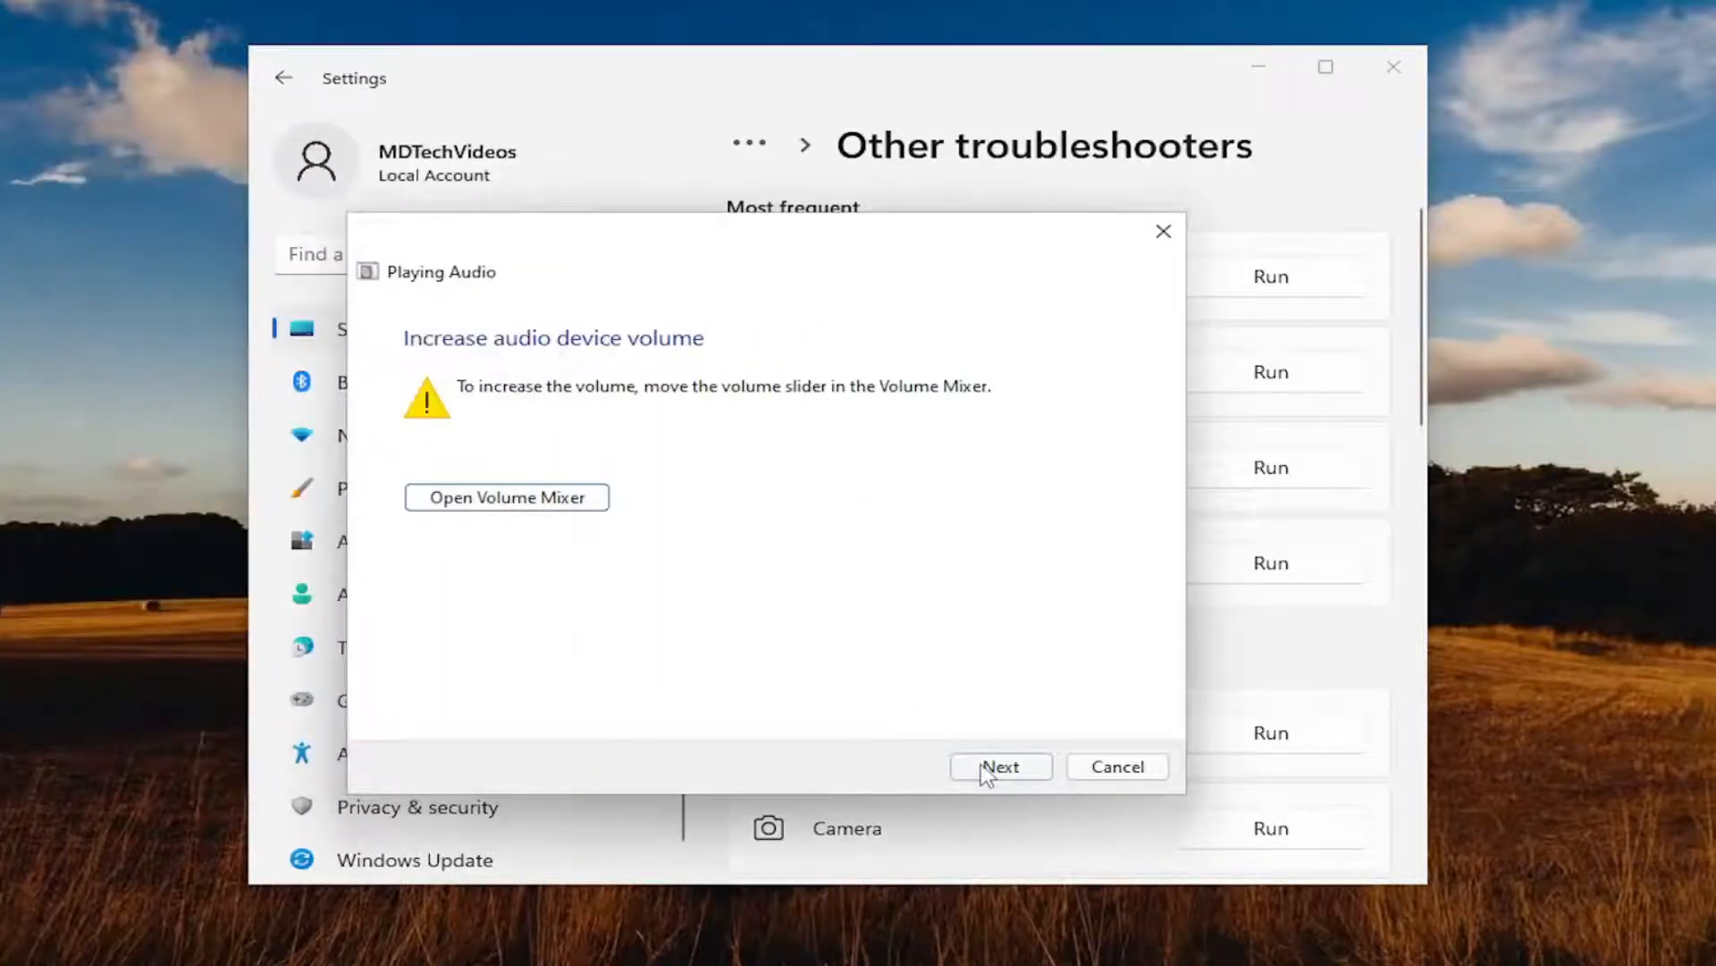
click(998, 766)
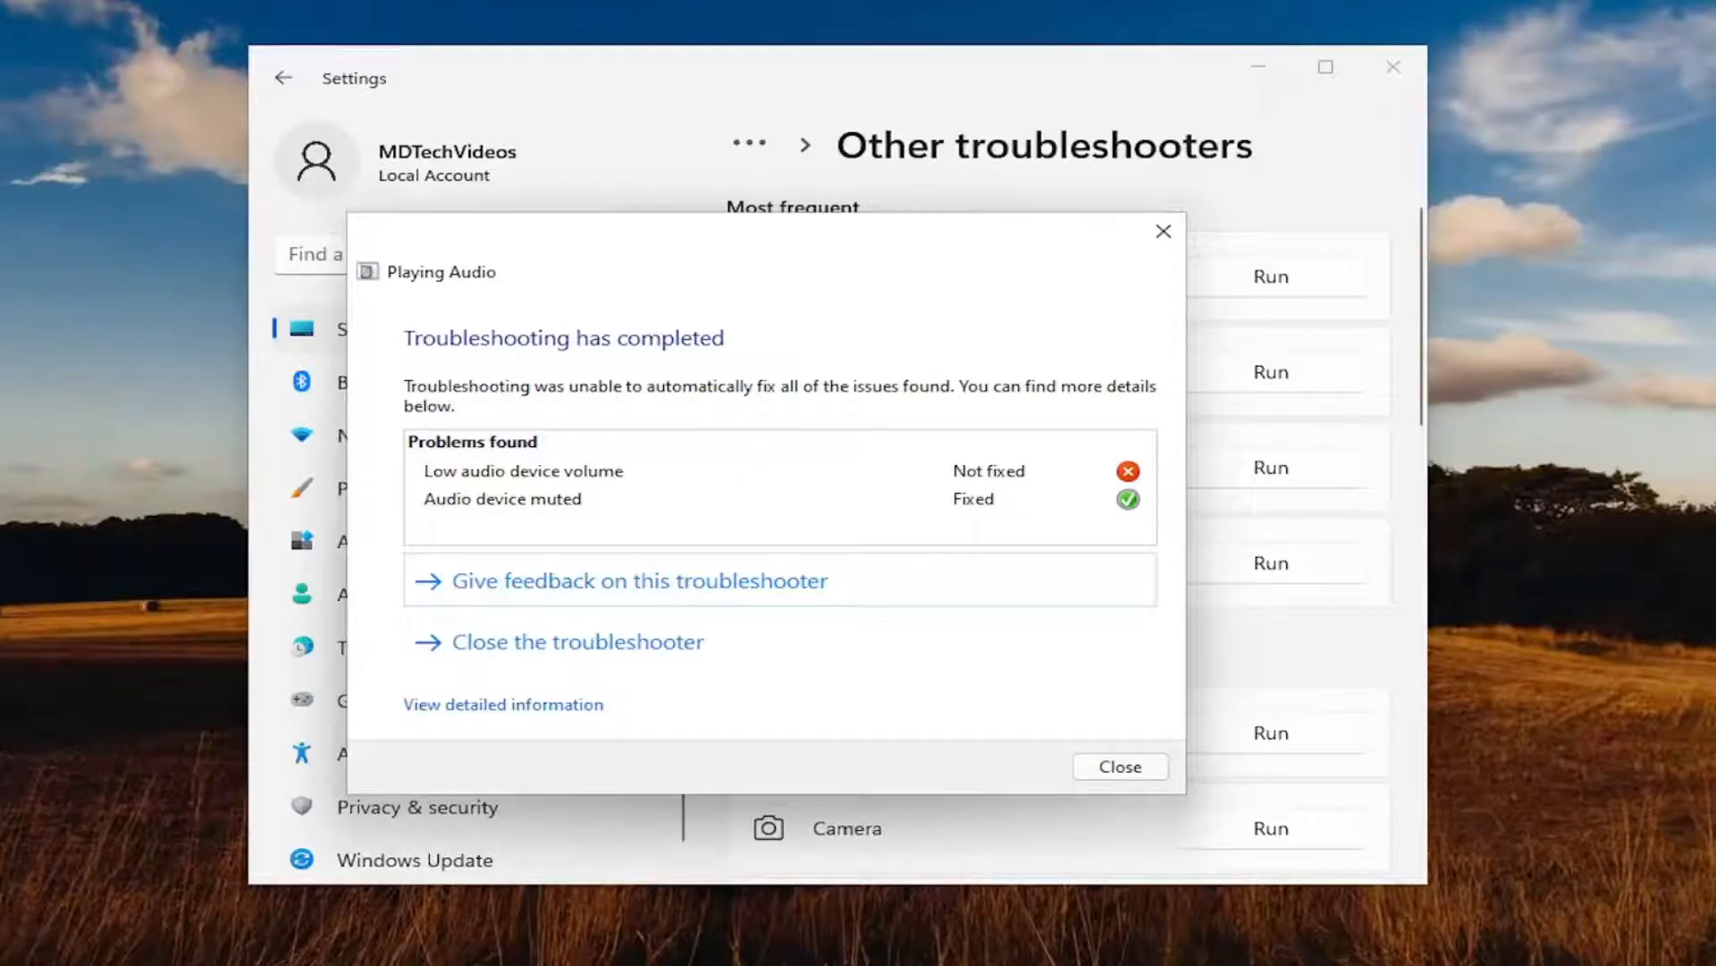
click(1118, 766)
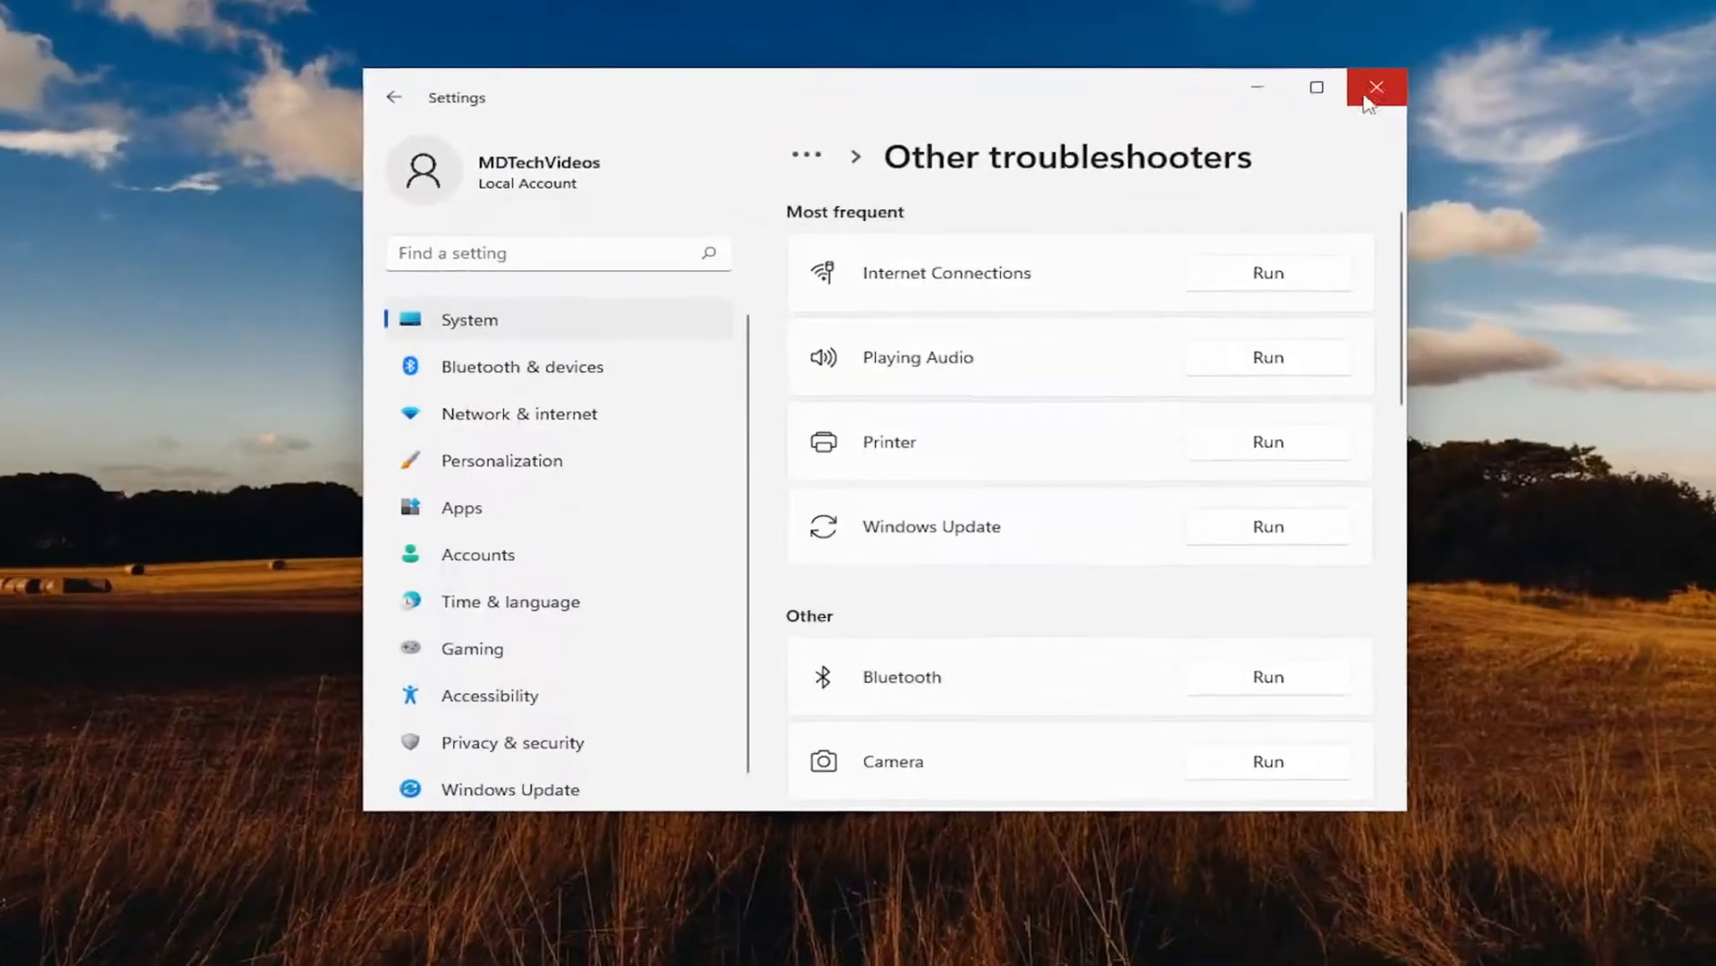
click(1376, 87)
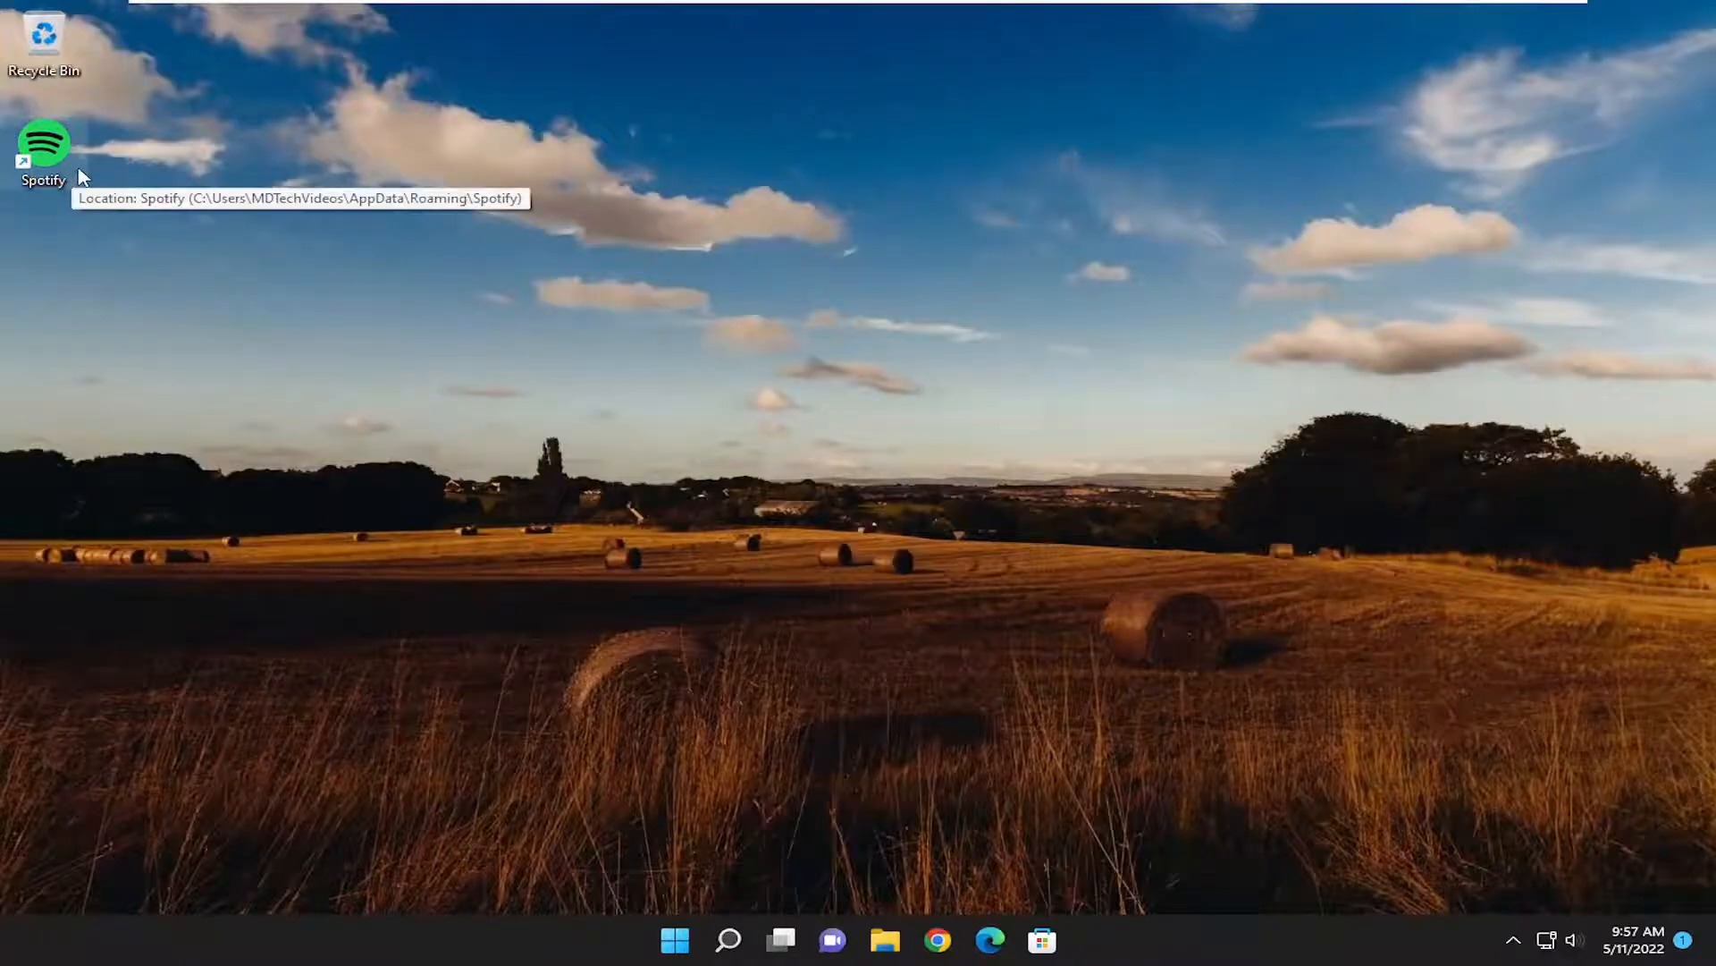
mouse_move(209, 367)
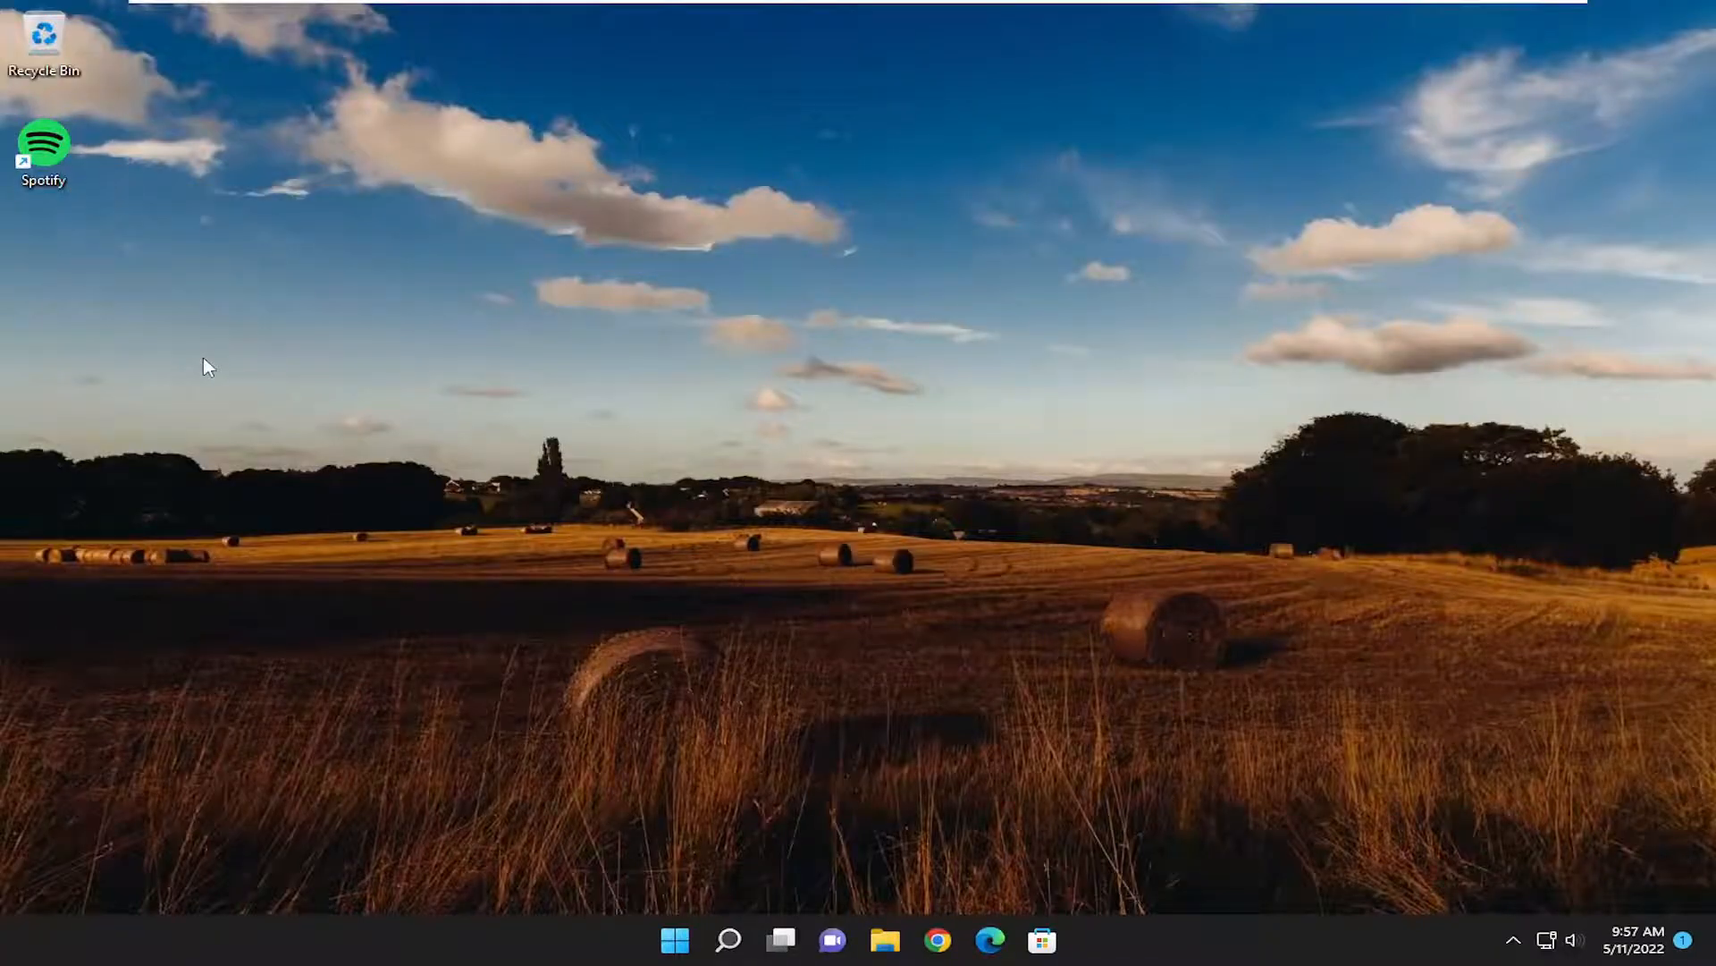
Step: Launch Spotify from its desktop shortcut with Run as administrator, then double-click it
right_click(44, 142)
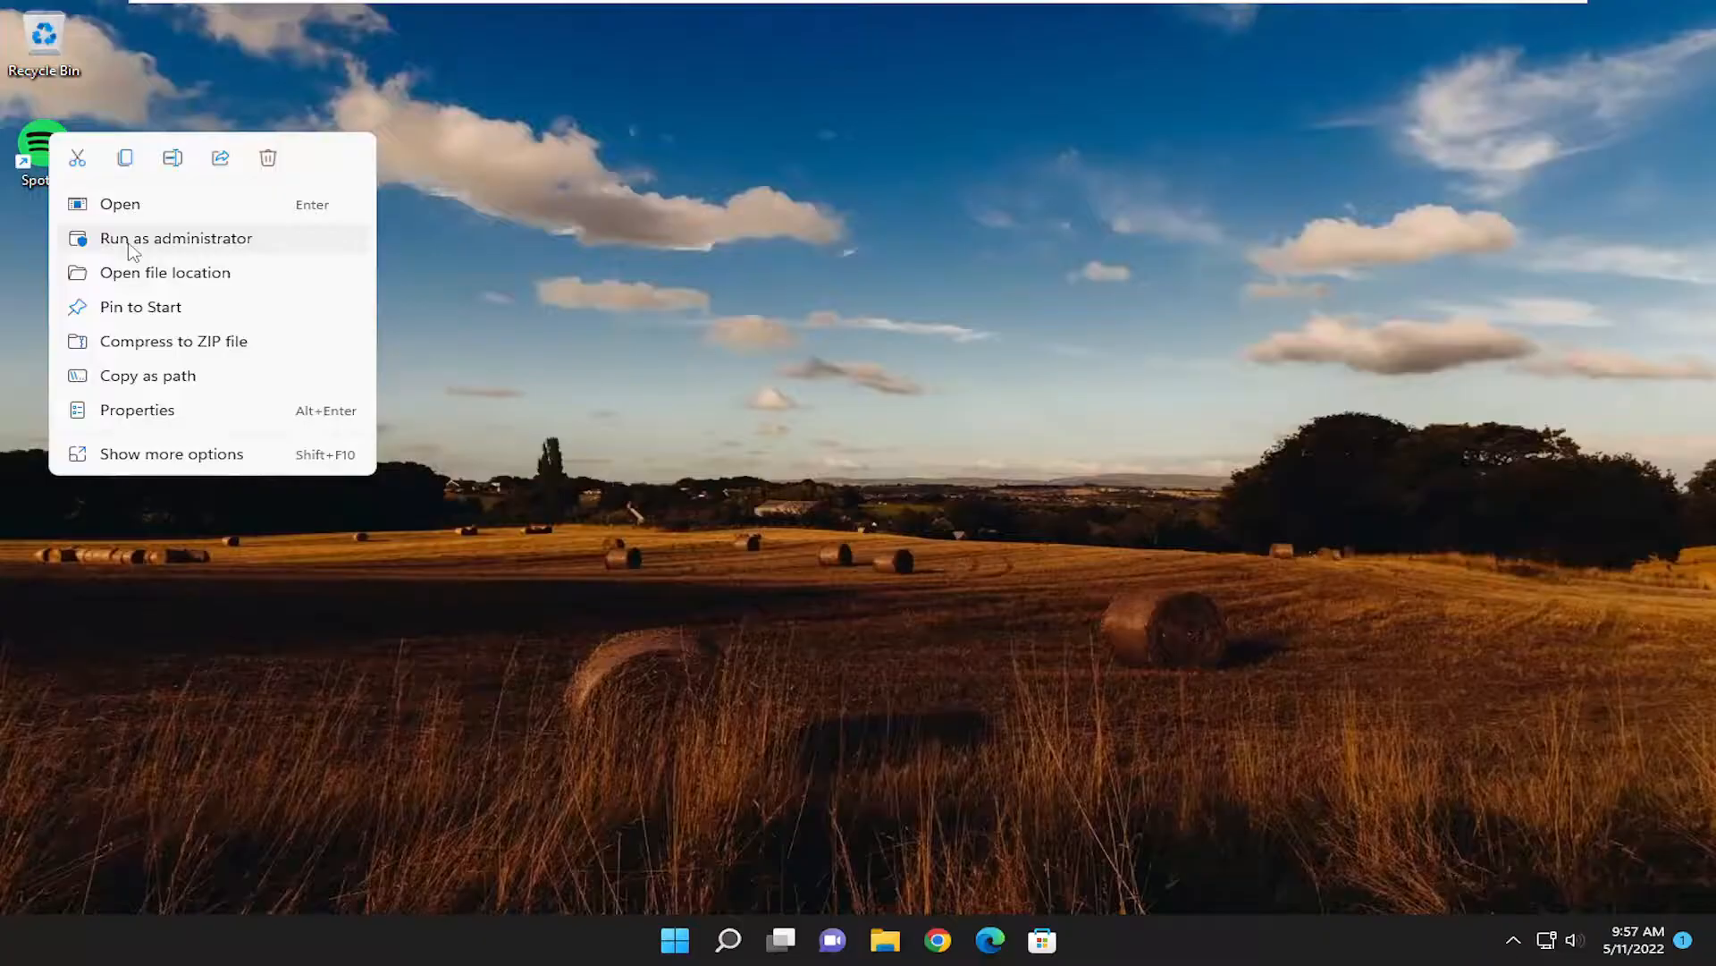
click(727, 940)
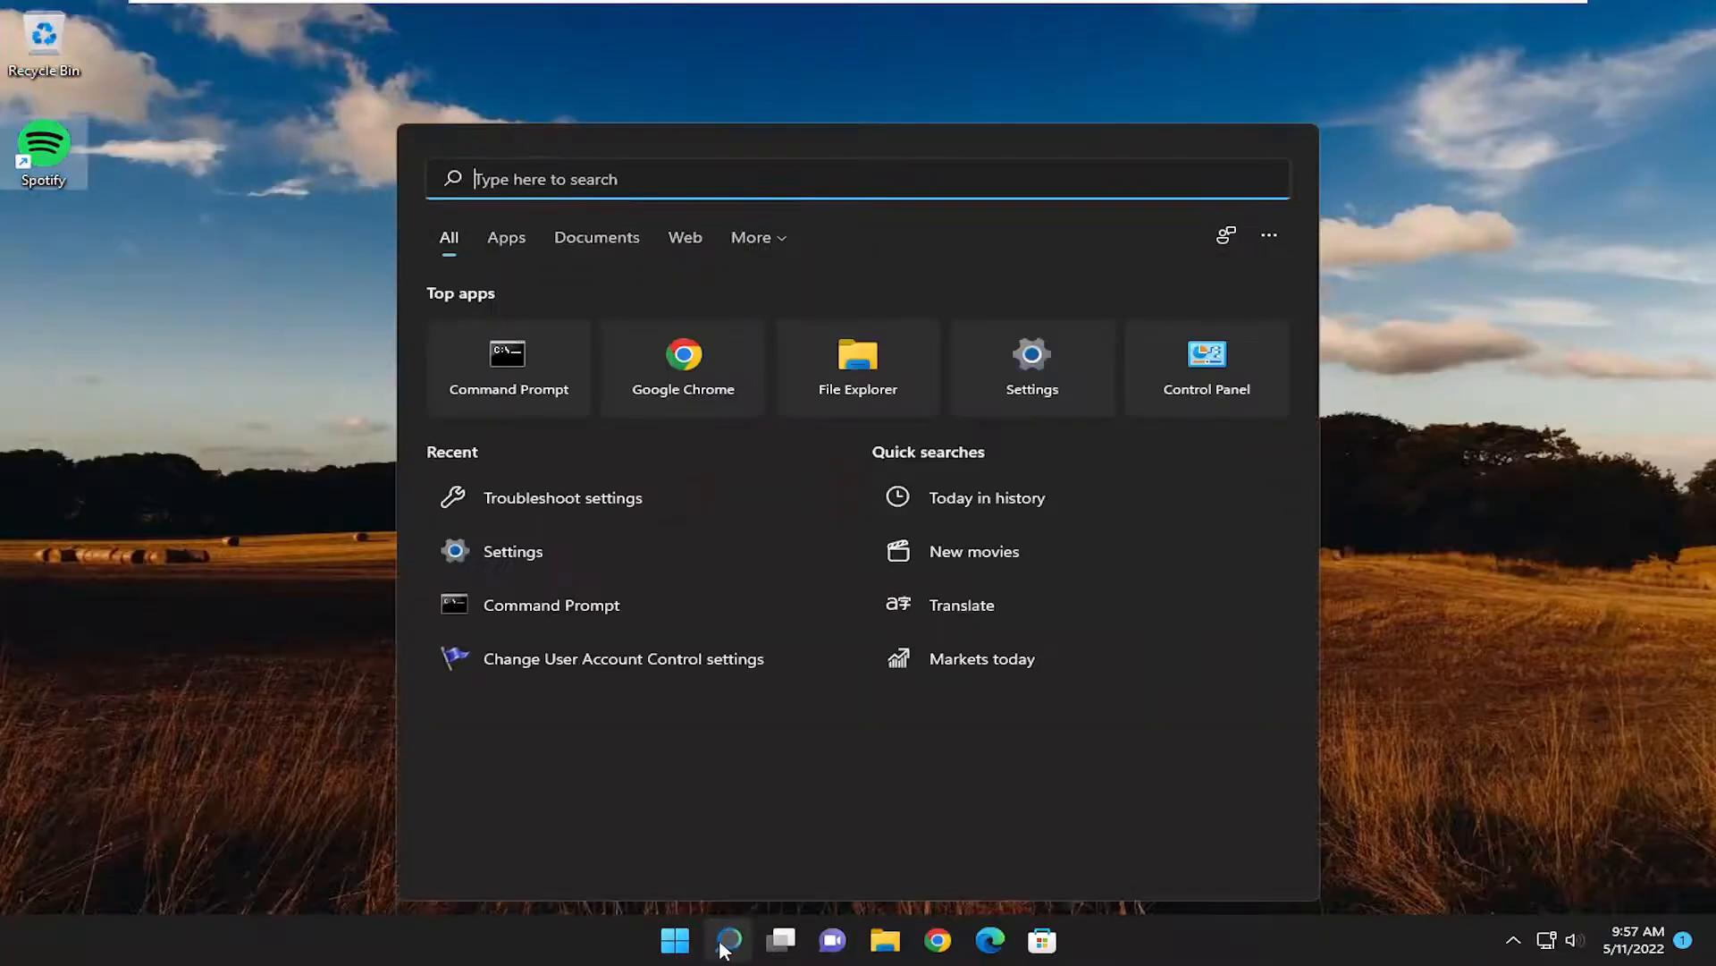
click(728, 939)
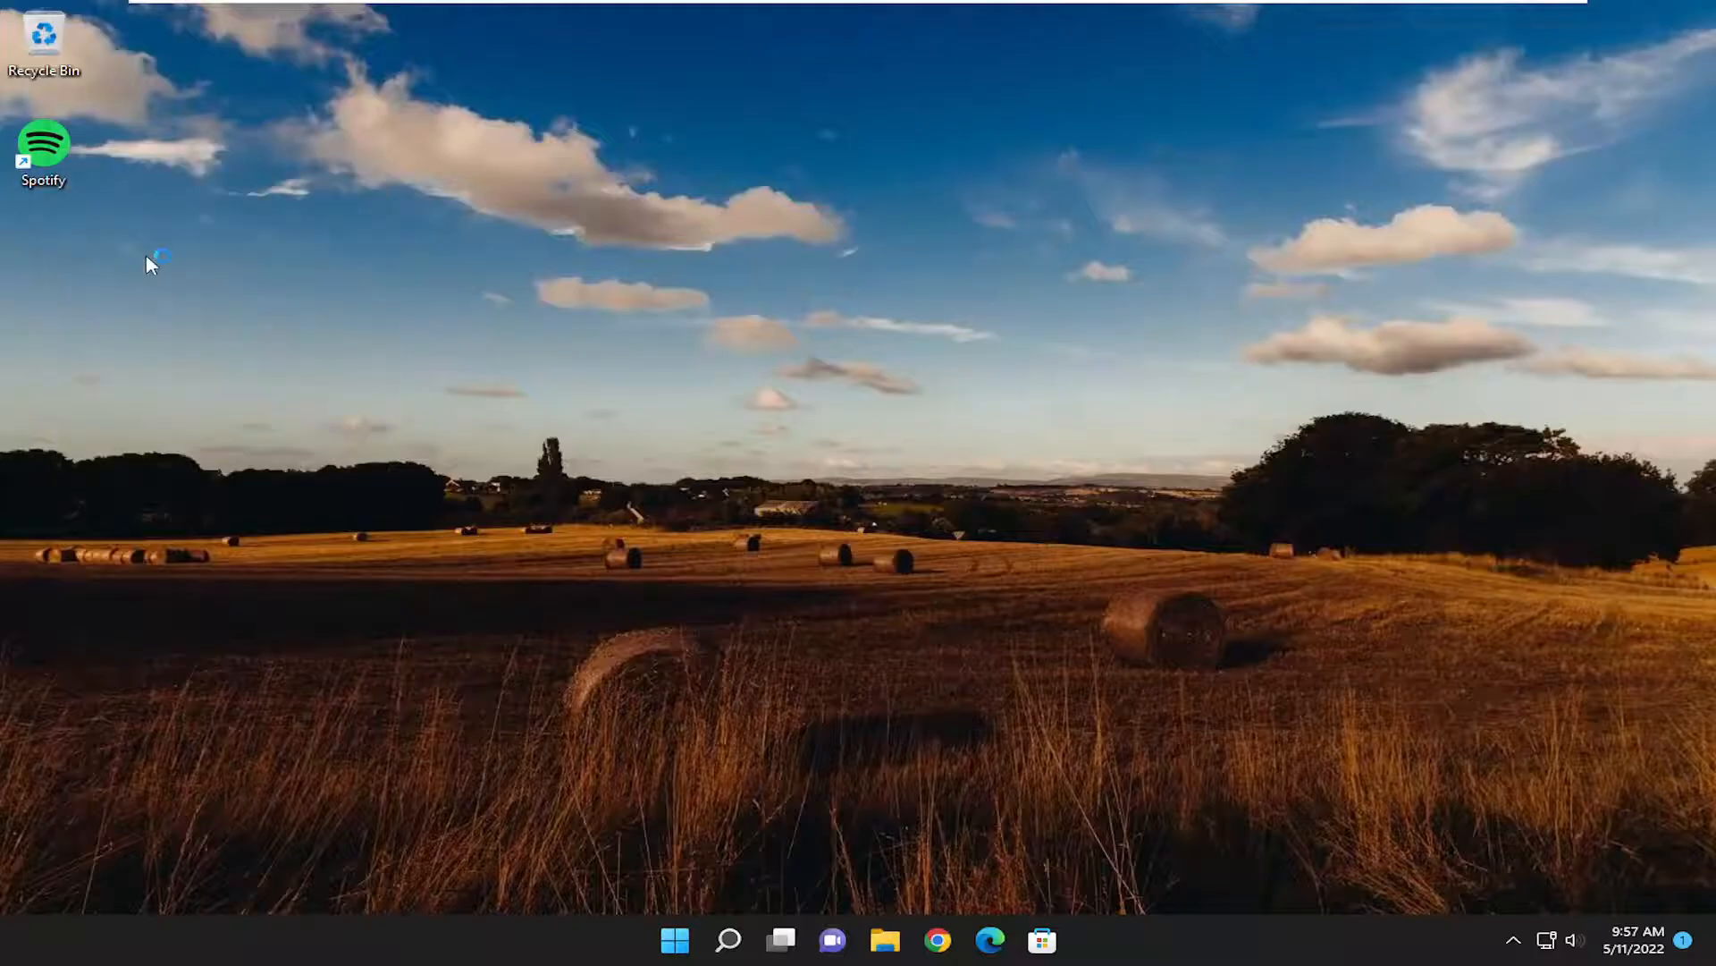
double_click(43, 145)
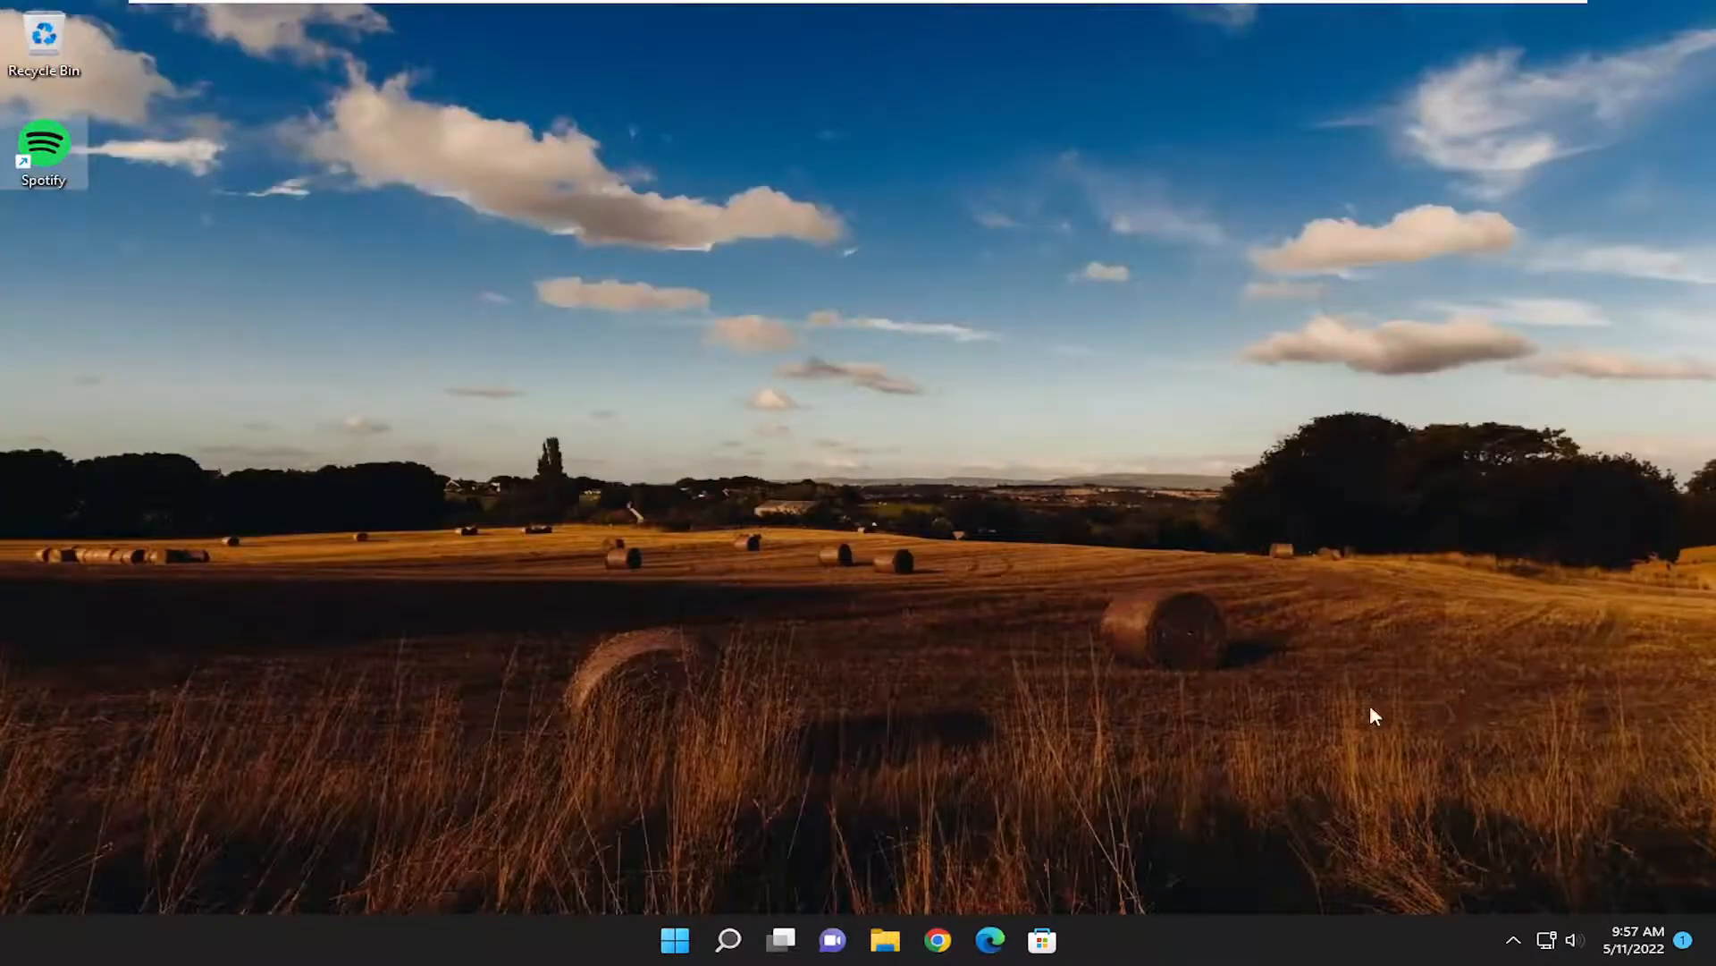
click(1573, 941)
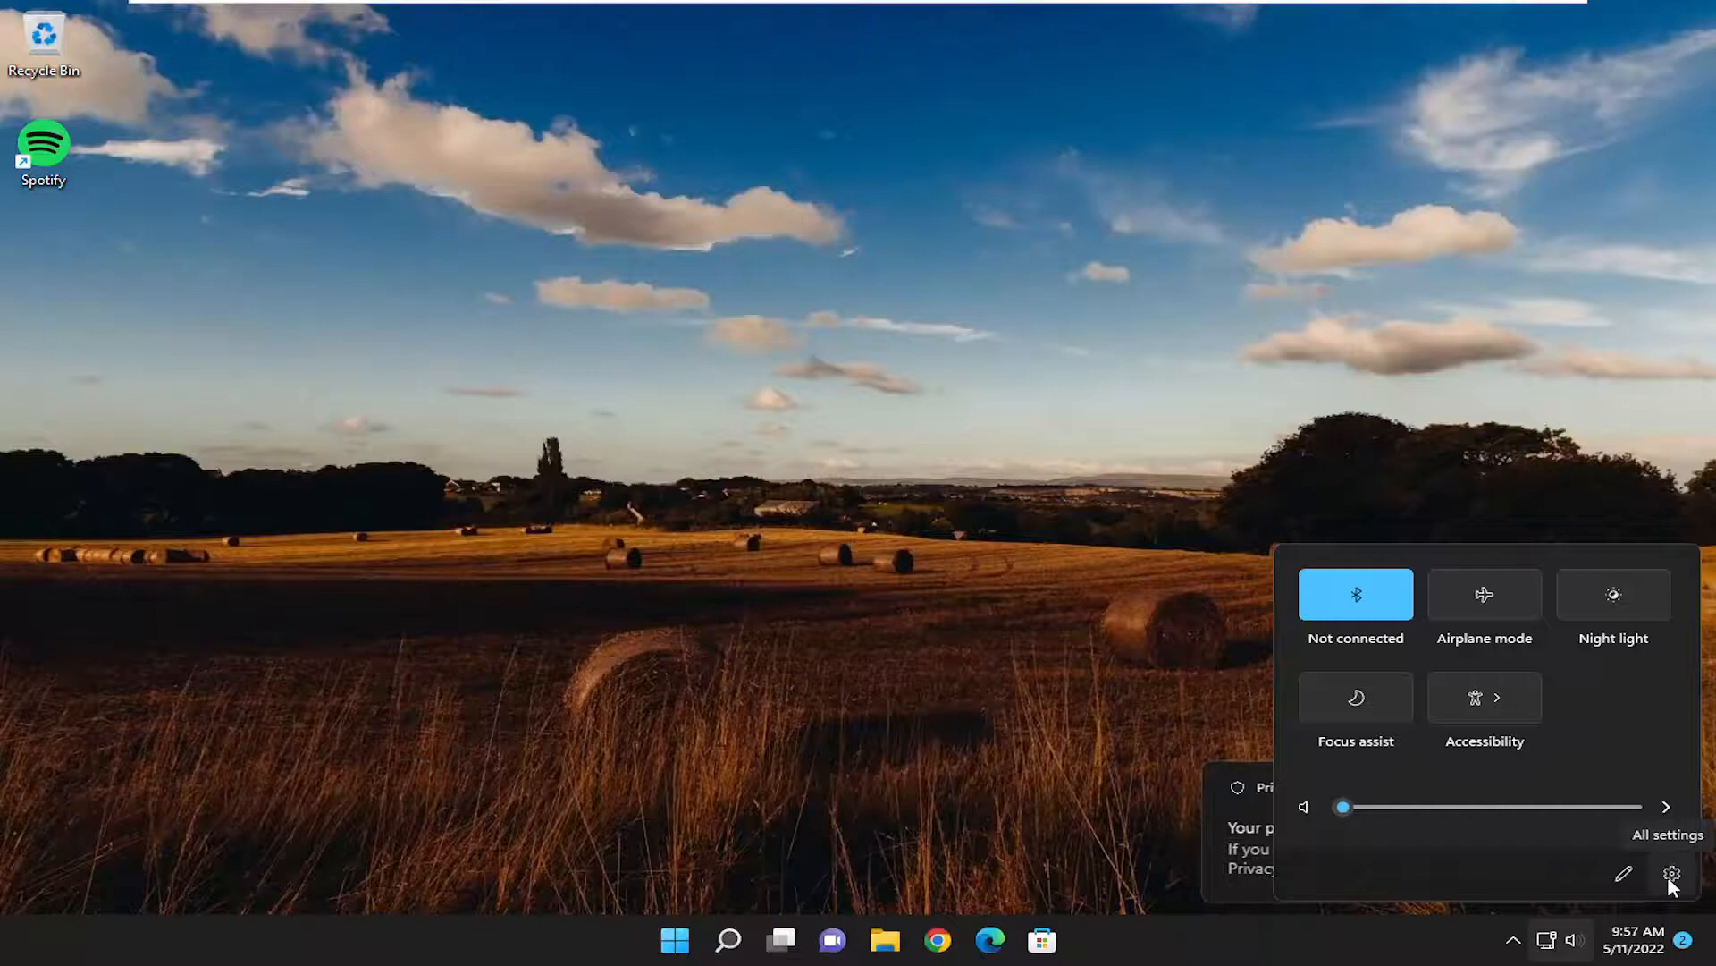
Step: Confirm Sound output is Speakers (High Definition Audio Device), cancelling Add device
click(1670, 873)
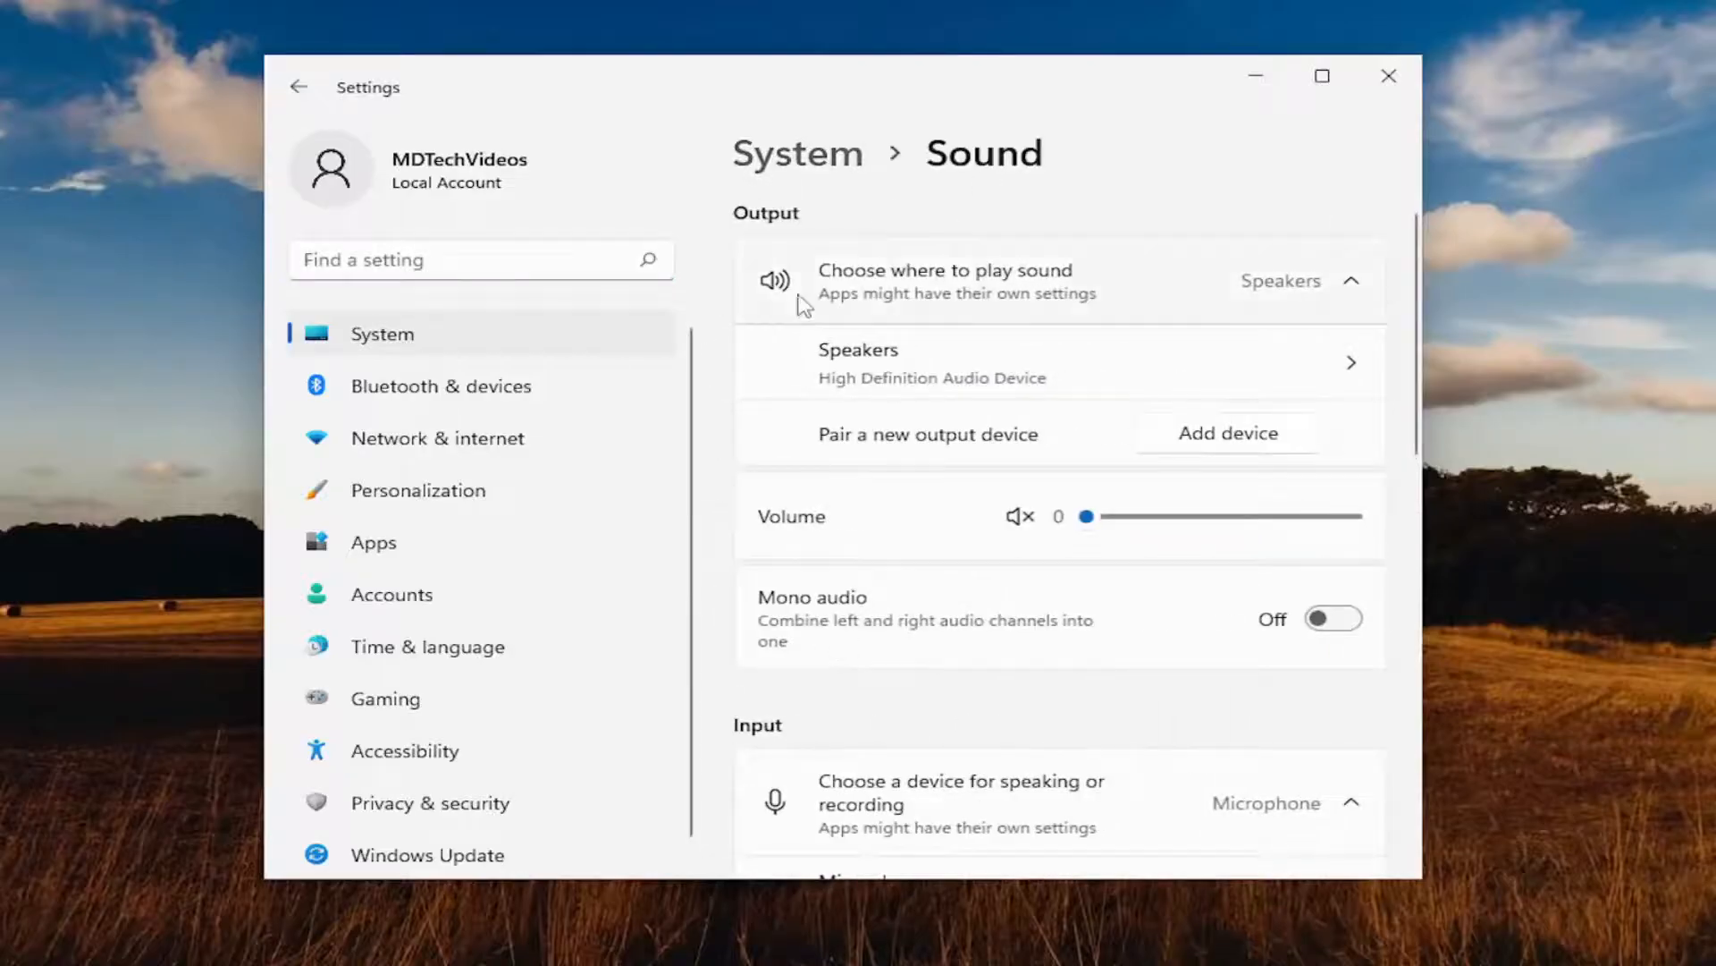
mouse_move(1331, 307)
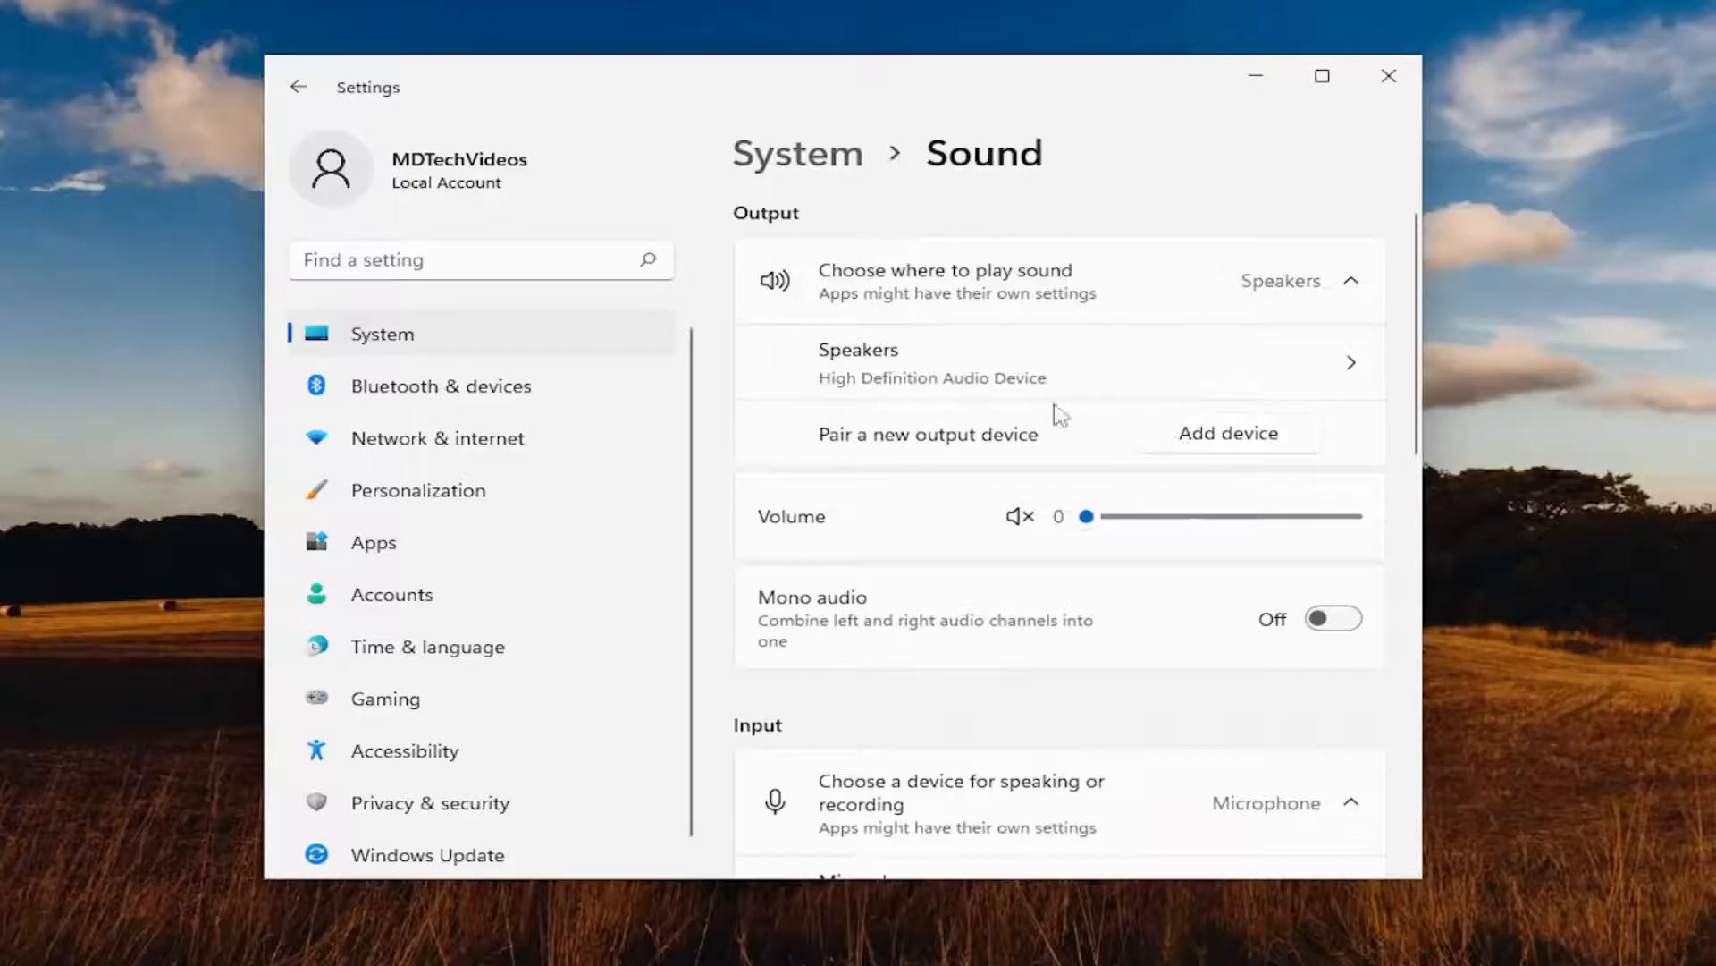
mouse_move(826, 423)
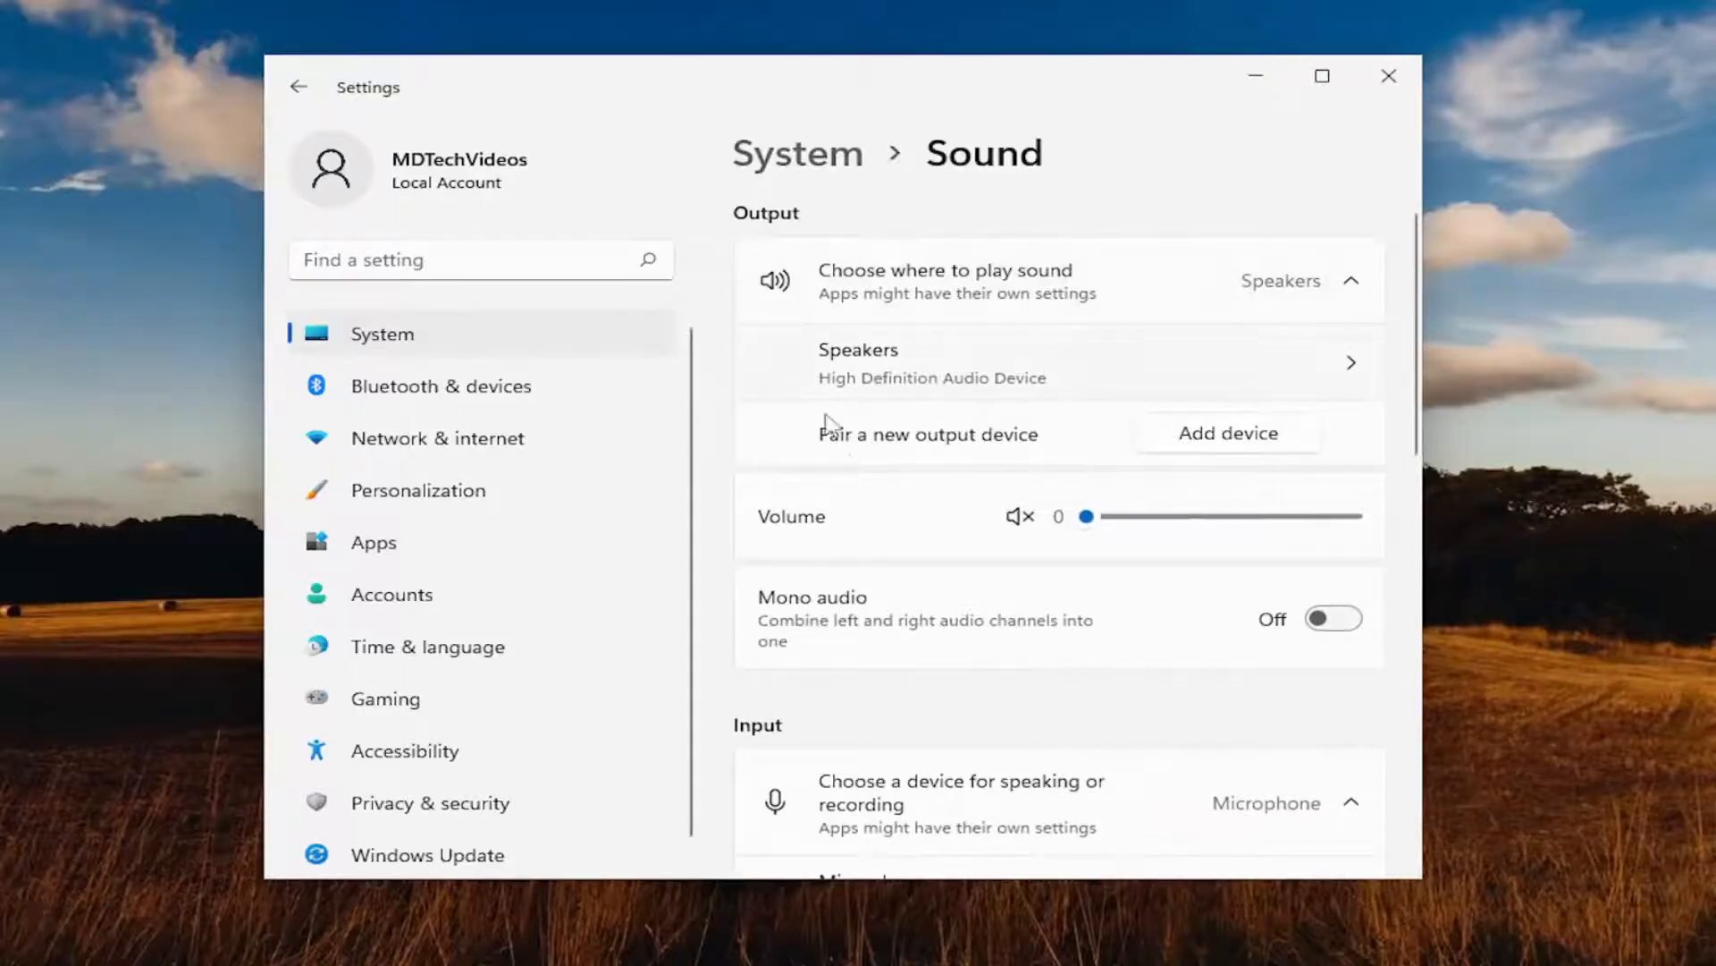
mouse_move(990, 395)
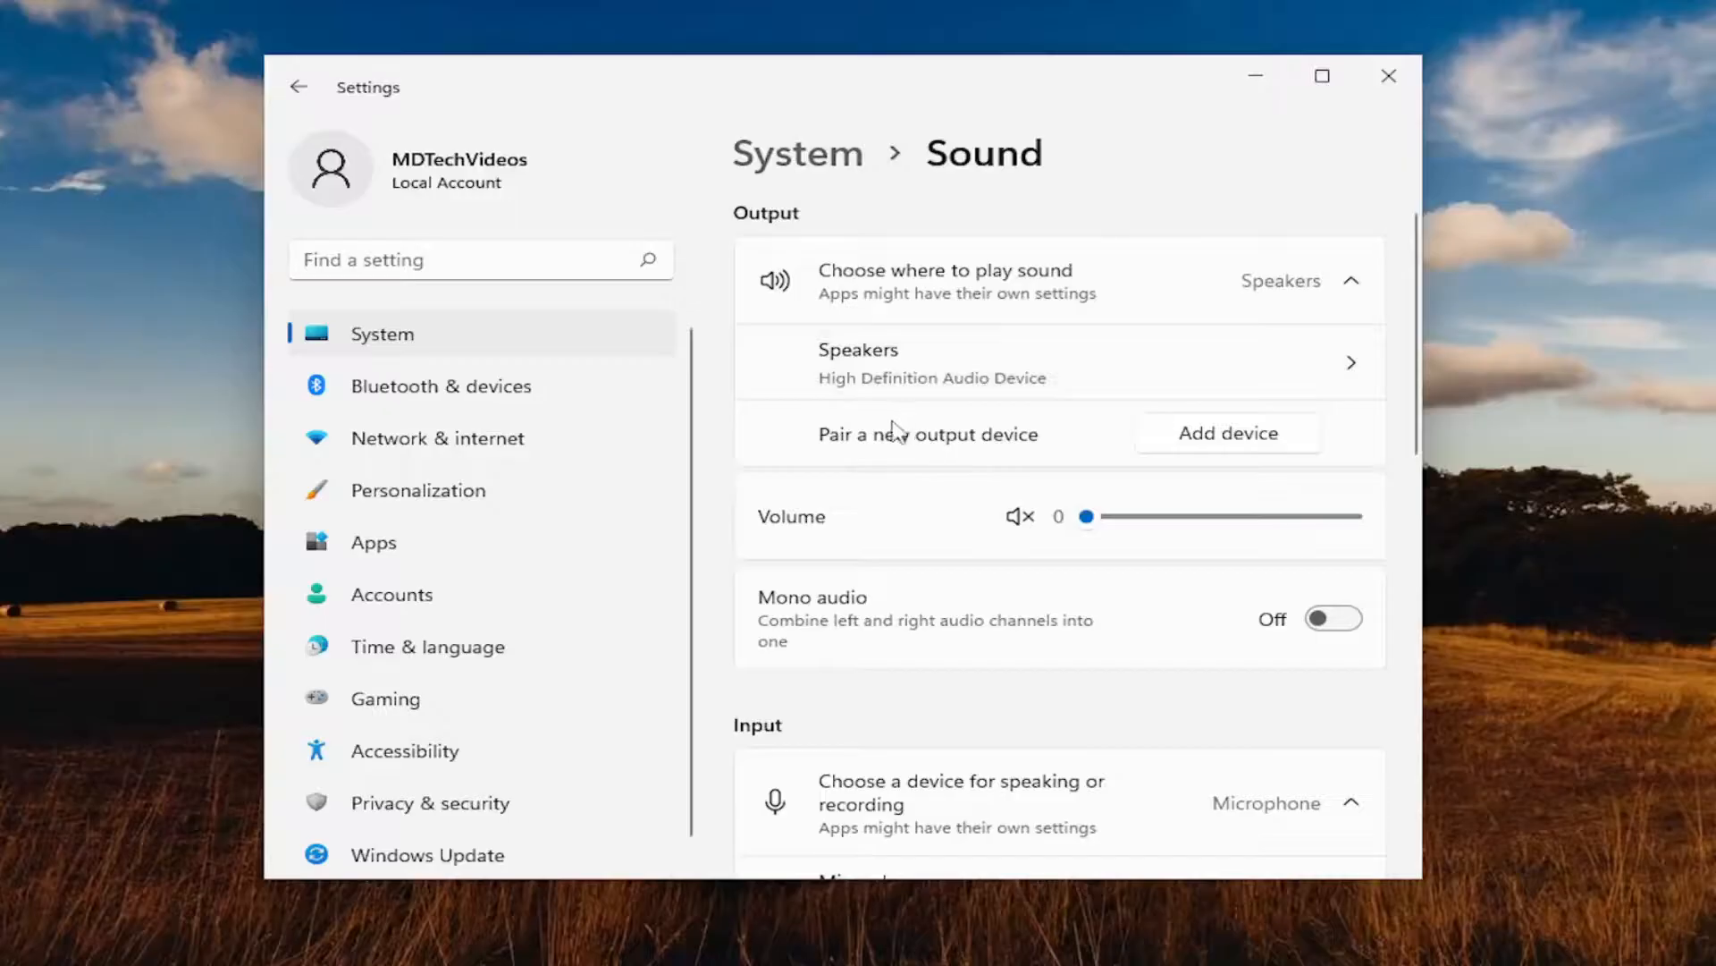
click(1225, 433)
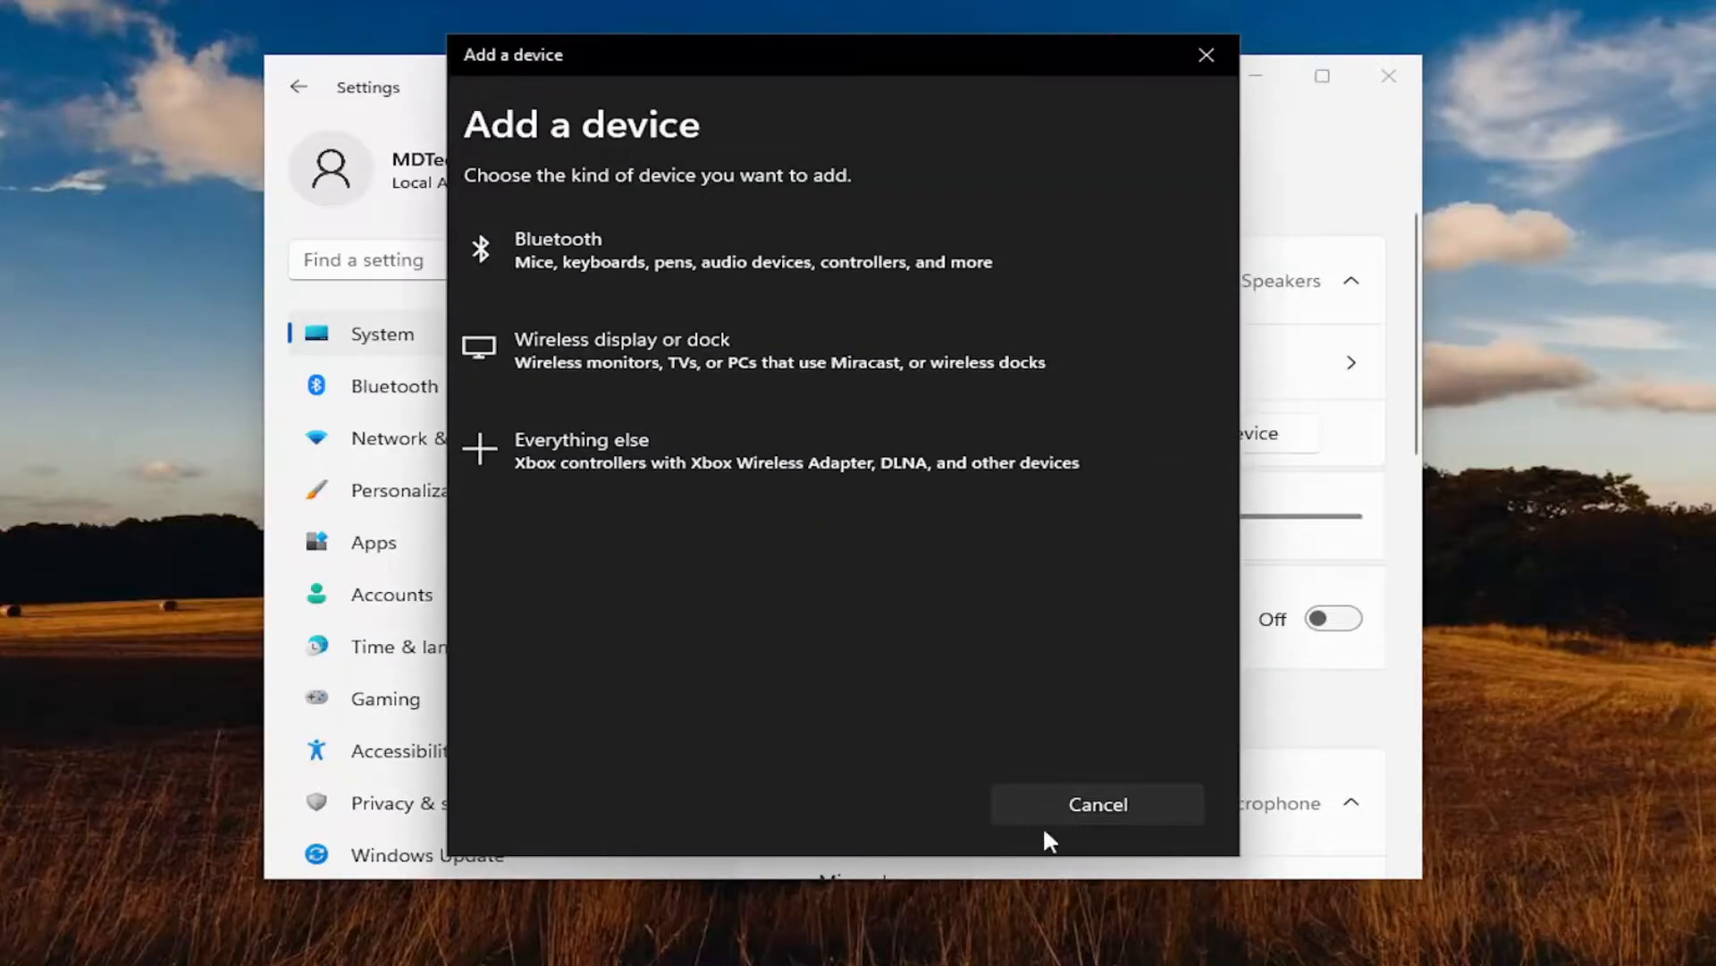
click(1096, 804)
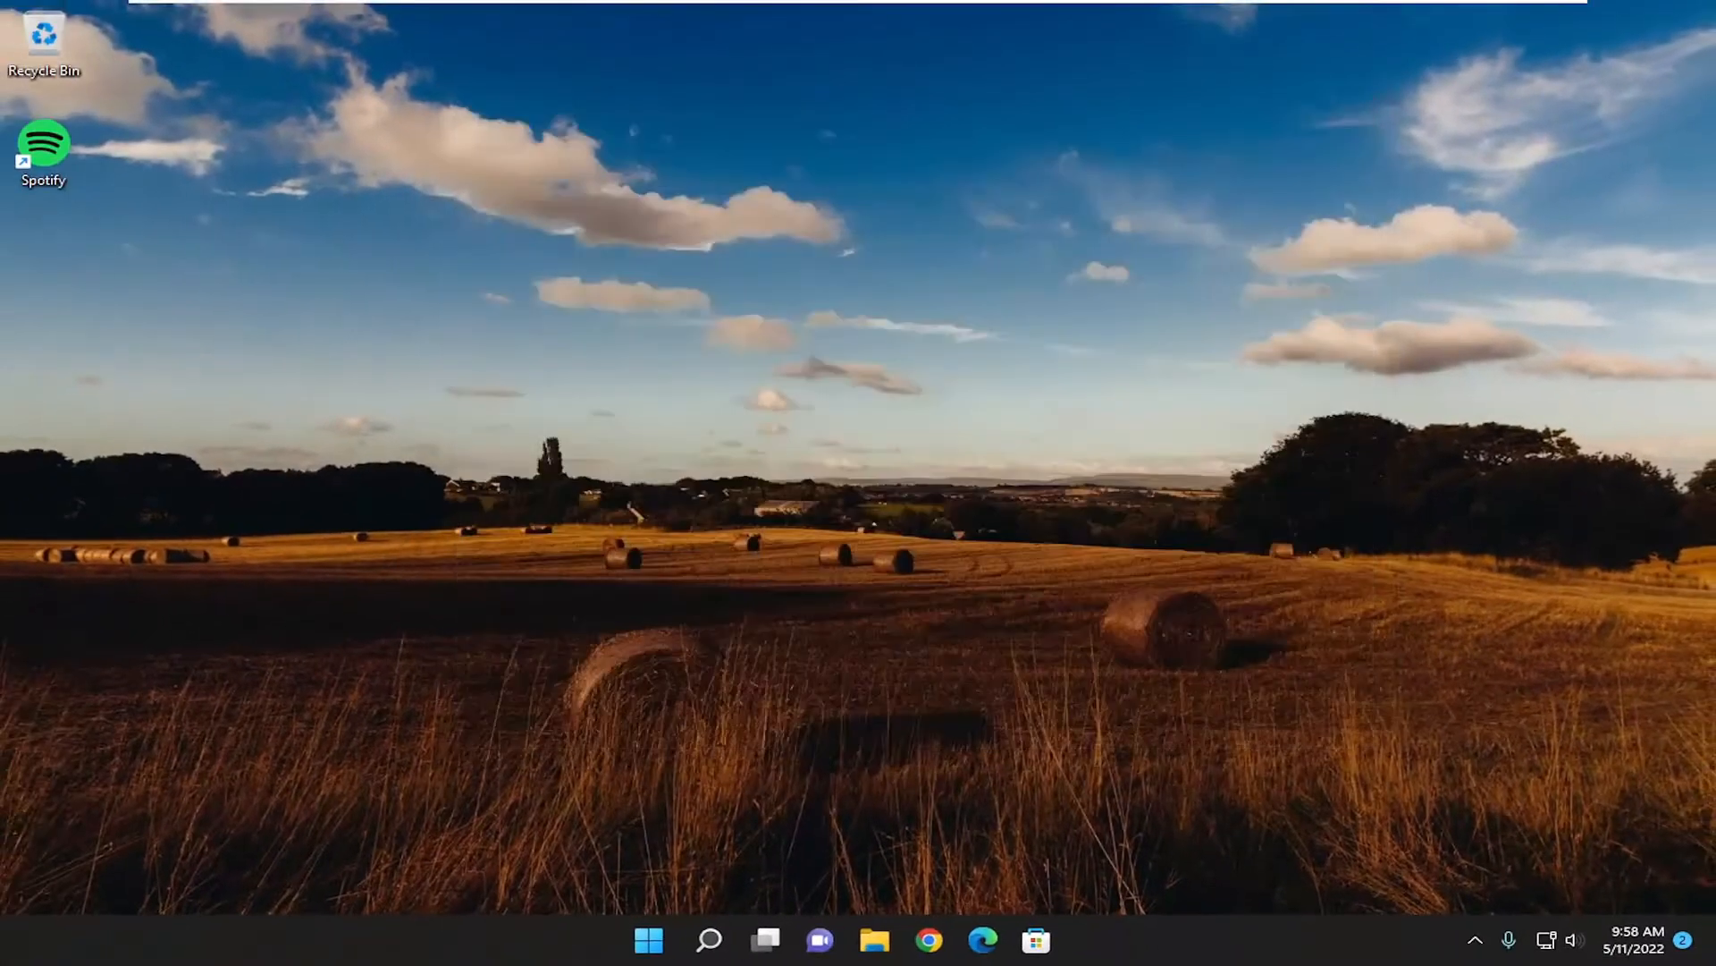